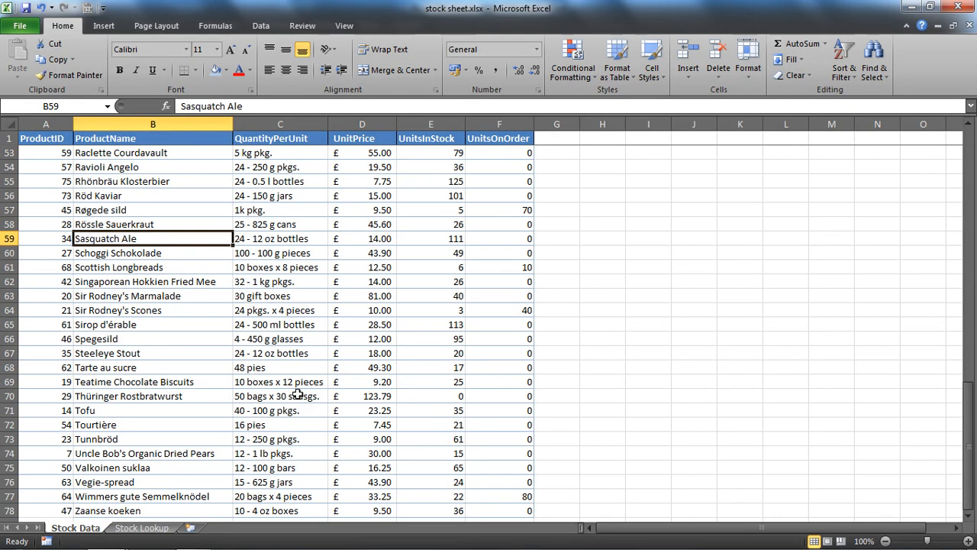
Step: Compare Stock Lookup's product code cell A2 with the Stock Data table
left_click(152, 153)
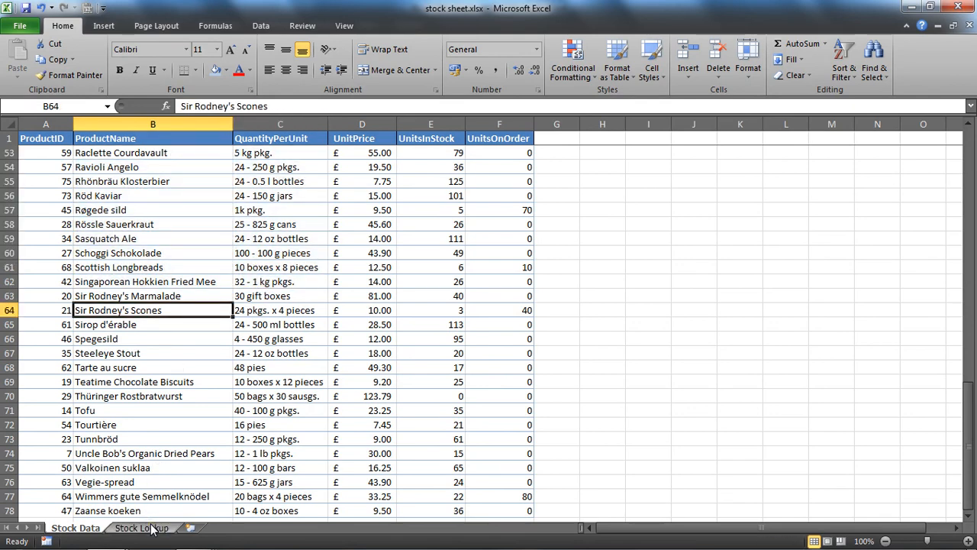
left_click(142, 527)
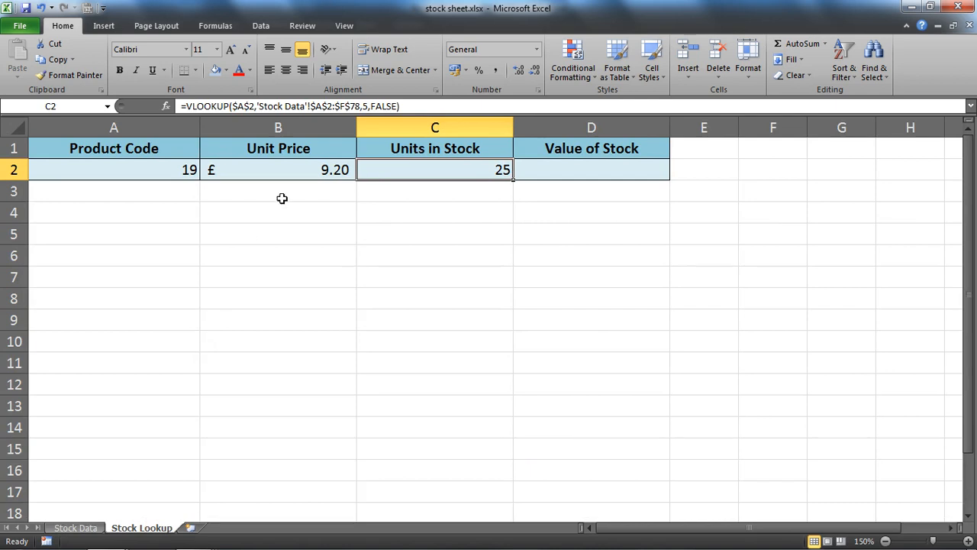
mouse_move(381, 178)
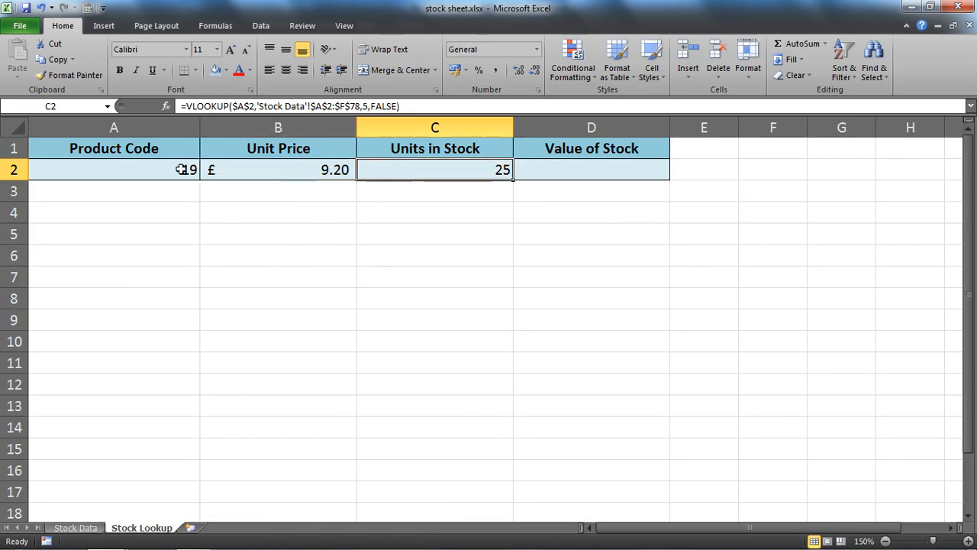
left_click(113, 168)
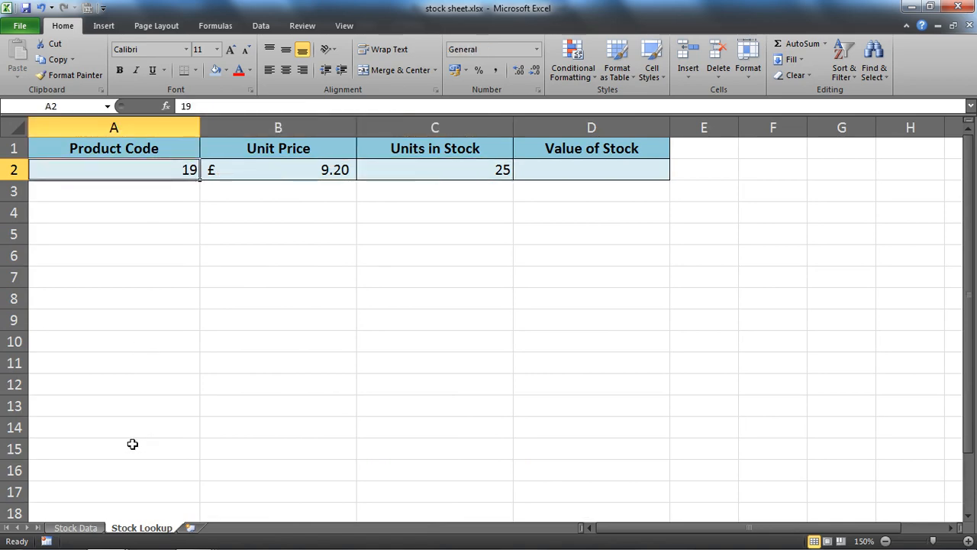
left_click(75, 527)
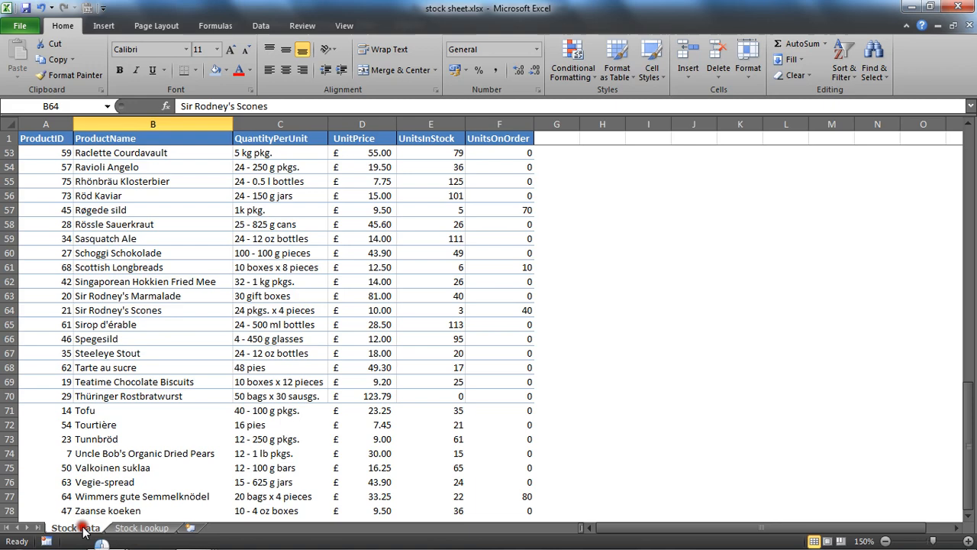
Step: Inspect the UnitPrice and UnitsInStock columns and Rössle Sauerkraut's price D58, then recheck Stock Lookup
left_click(362, 124)
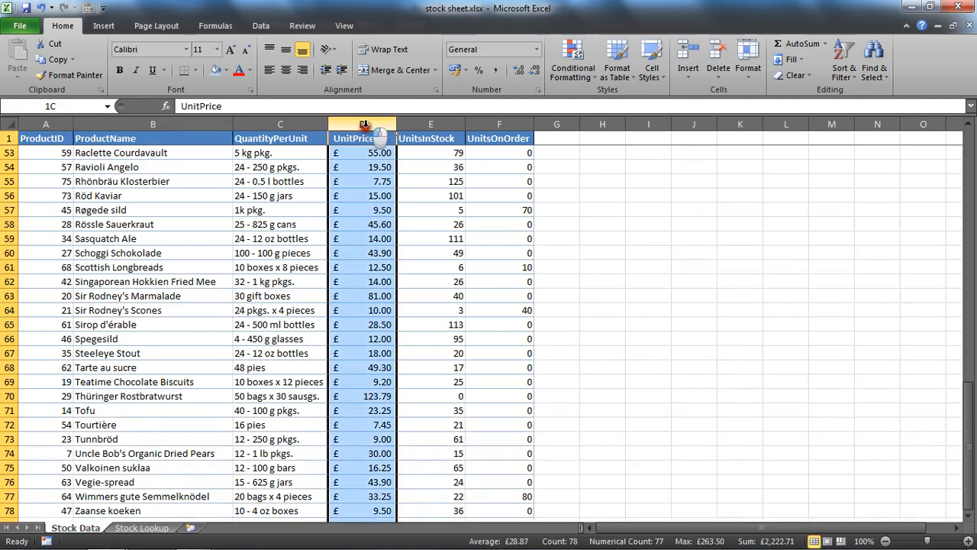
left_click(431, 138)
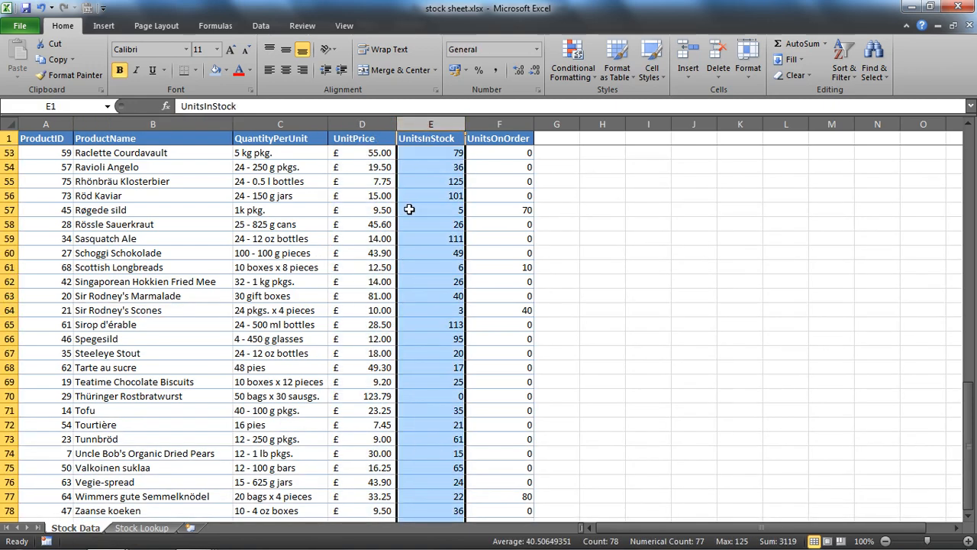
left_click(362, 224)
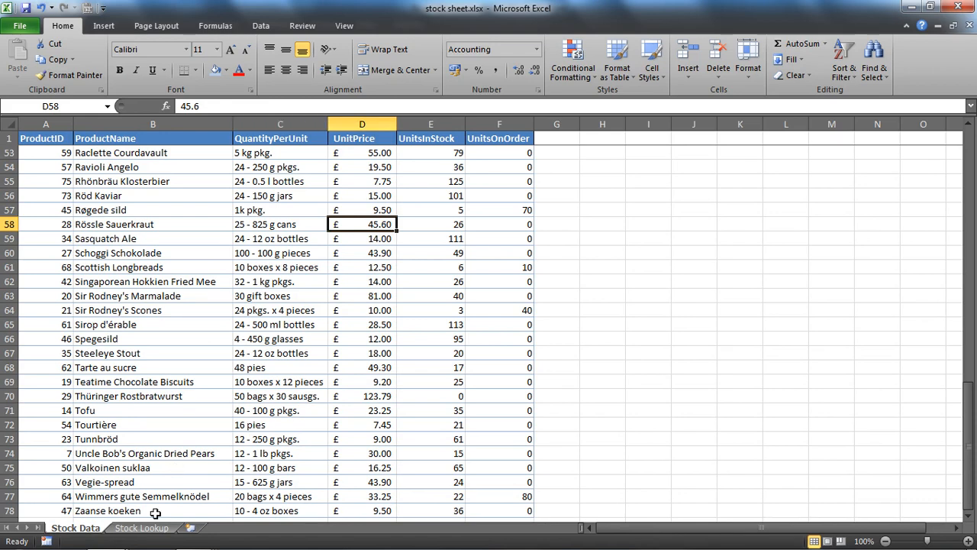
left_click(141, 528)
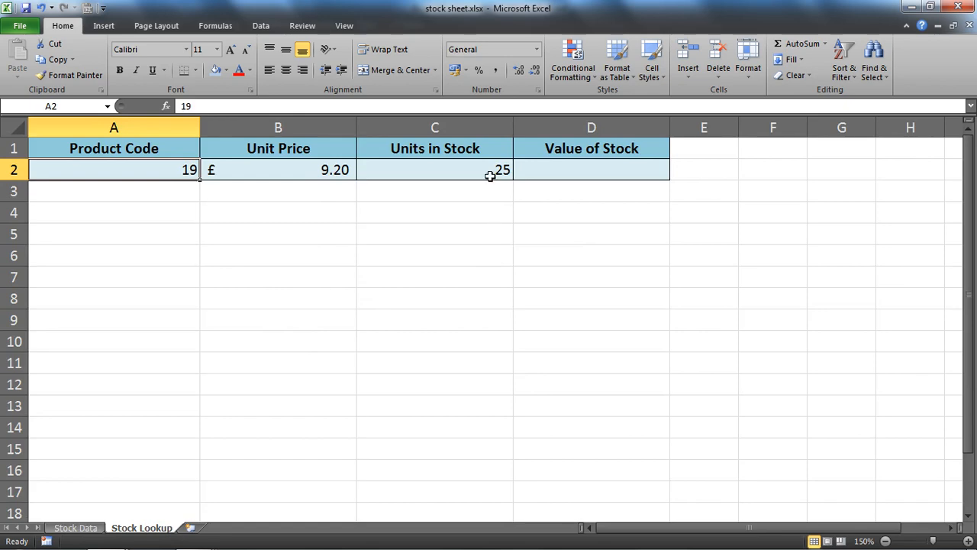
left_click(74, 527)
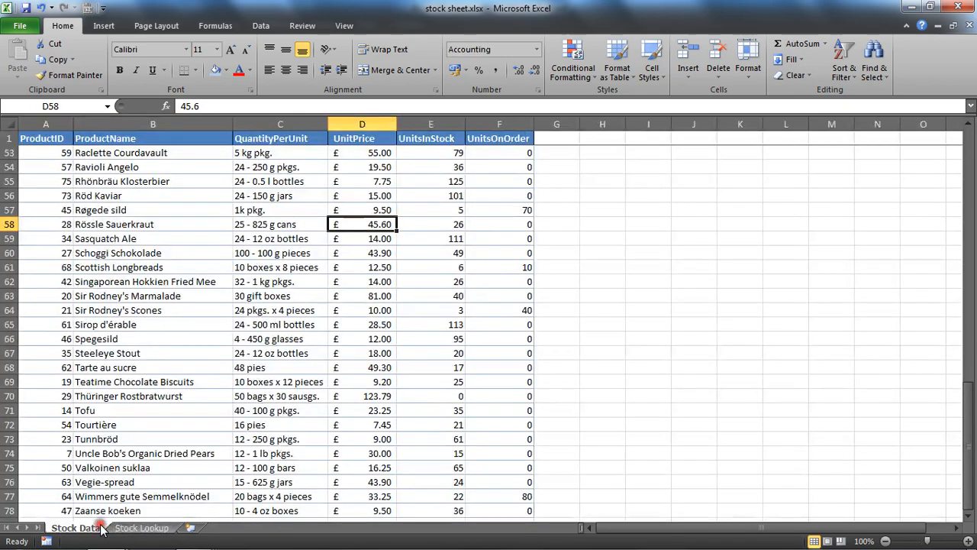
Step: Insert a blank column before QuantityPerUnit and confirm Stock Lookup now shows '10 boxes x 12 pieces' and 9.2
right_click(280, 123)
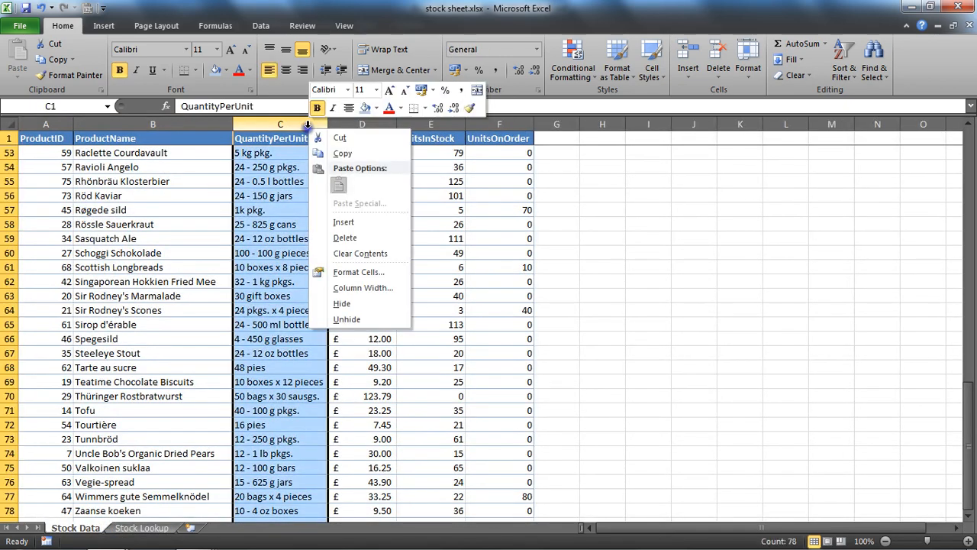
mouse_move(345, 221)
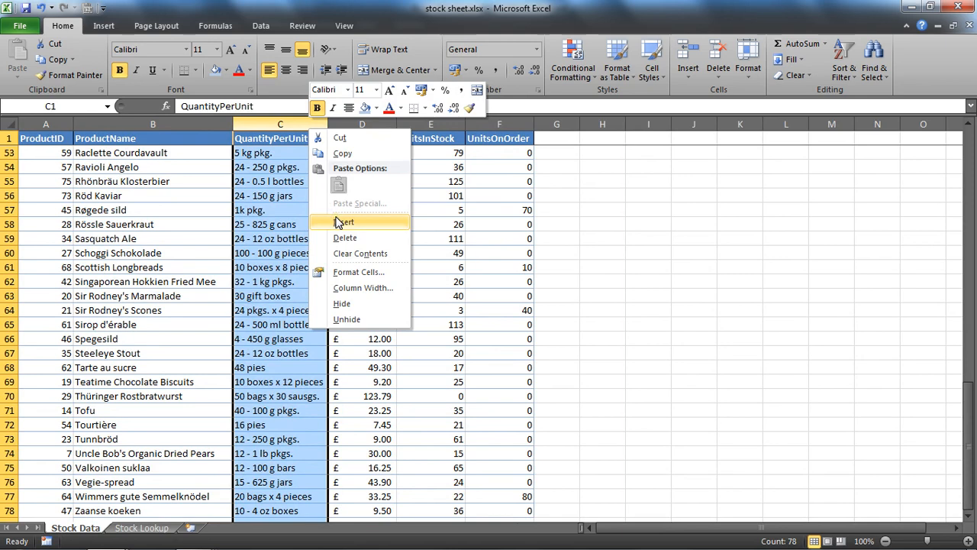
left_click(346, 222)
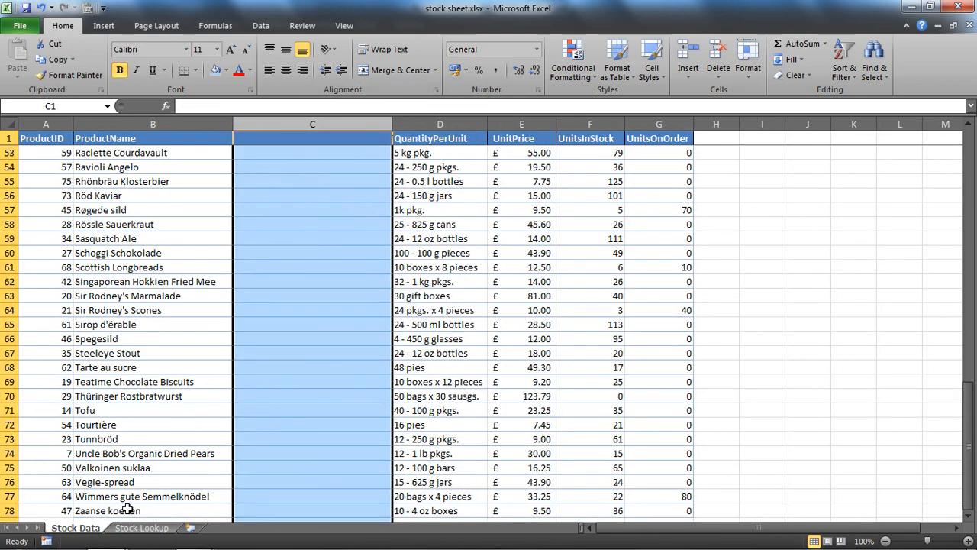
left_click(141, 528)
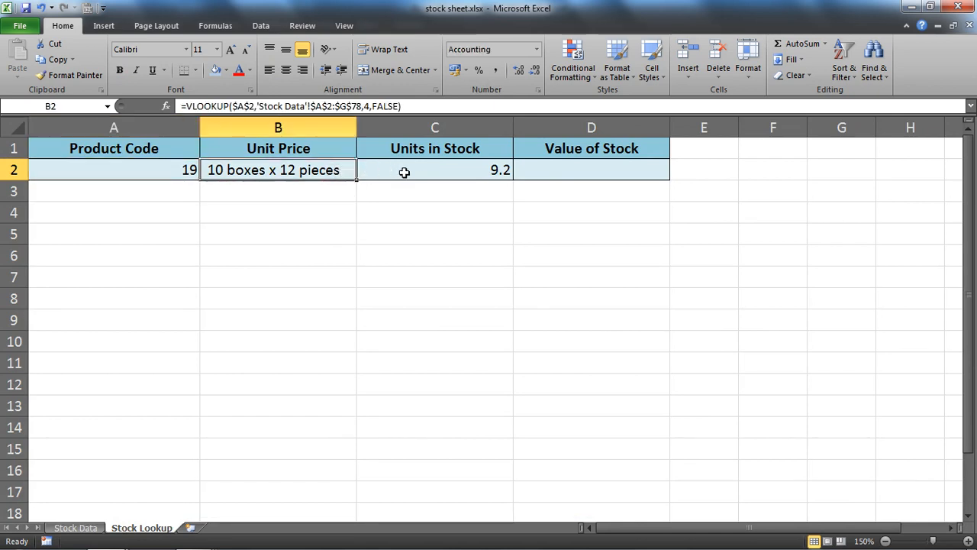
mouse_move(78, 508)
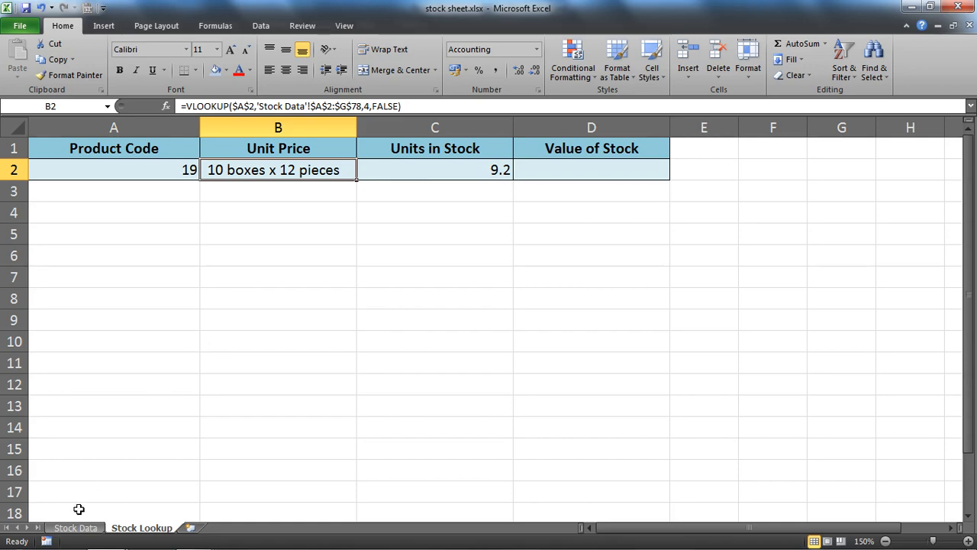
left_click(74, 526)
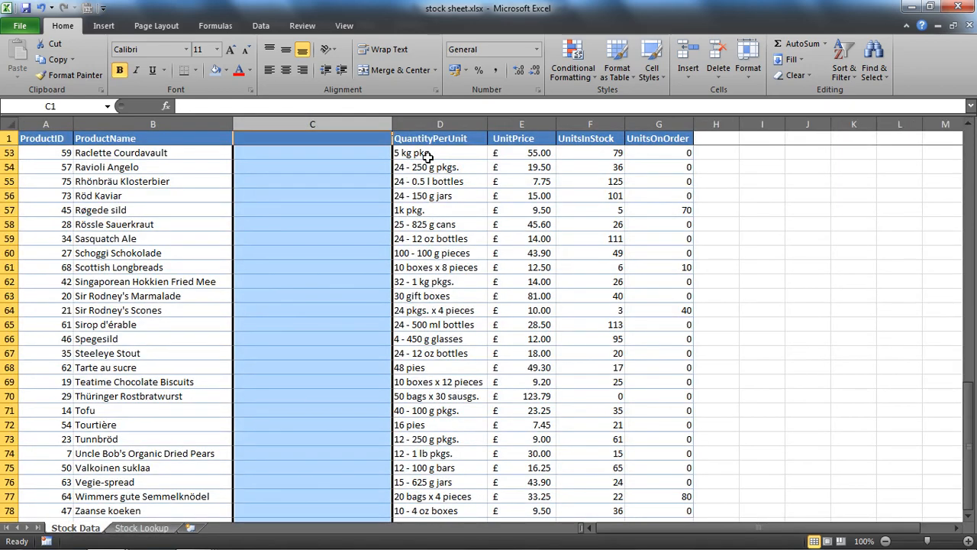
left_click(141, 527)
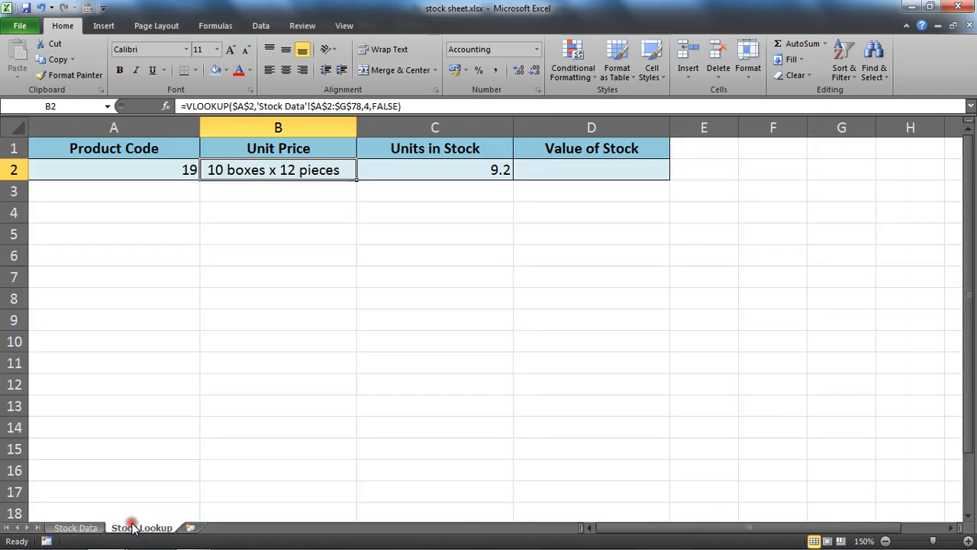
left_click(435, 169)
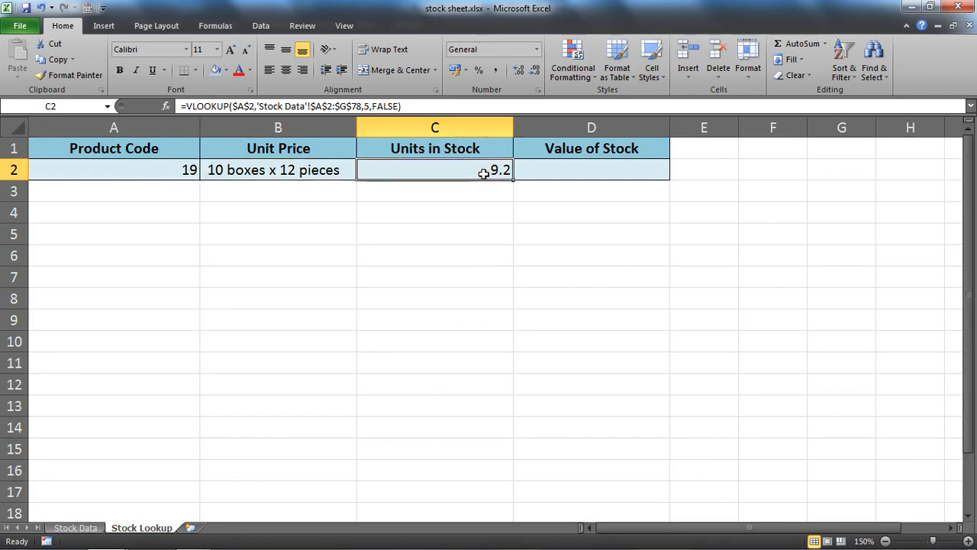
mouse_move(199, 363)
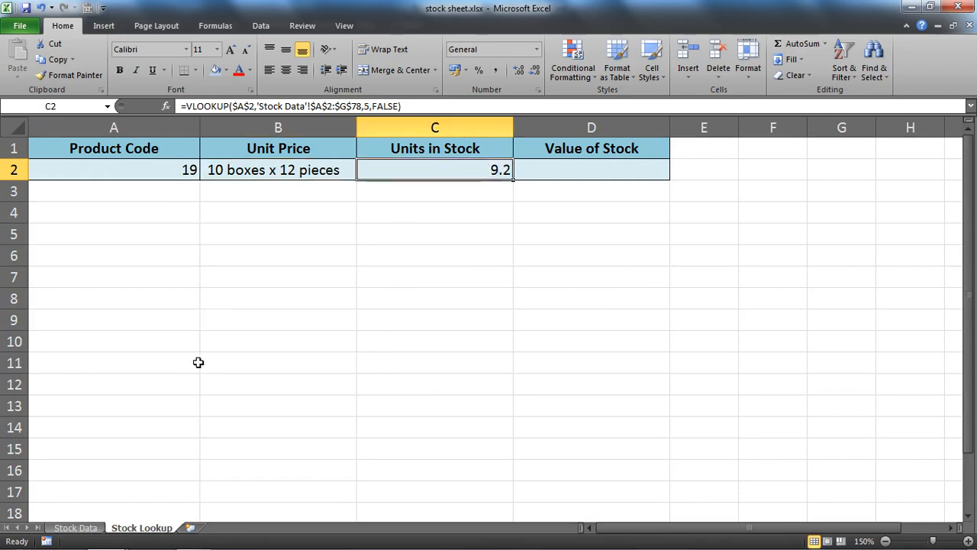
left_click(75, 528)
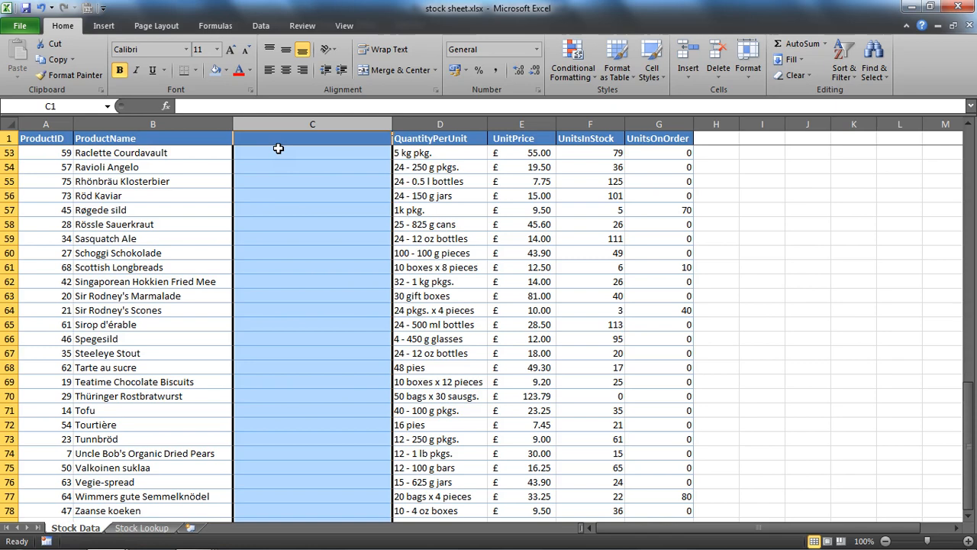
Step: Delete the blank column C so QuantityPerUnit returns to column C
right_click(311, 123)
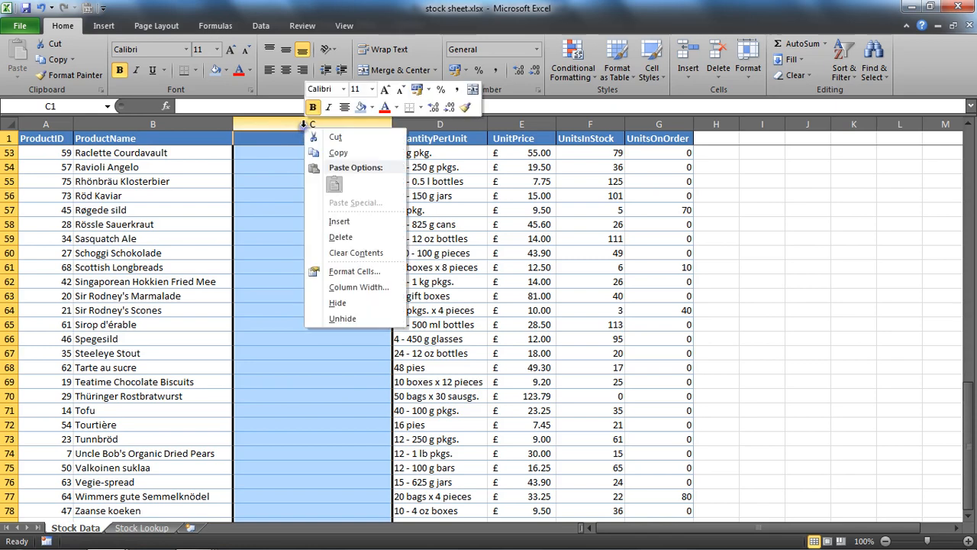
mouse_move(341, 236)
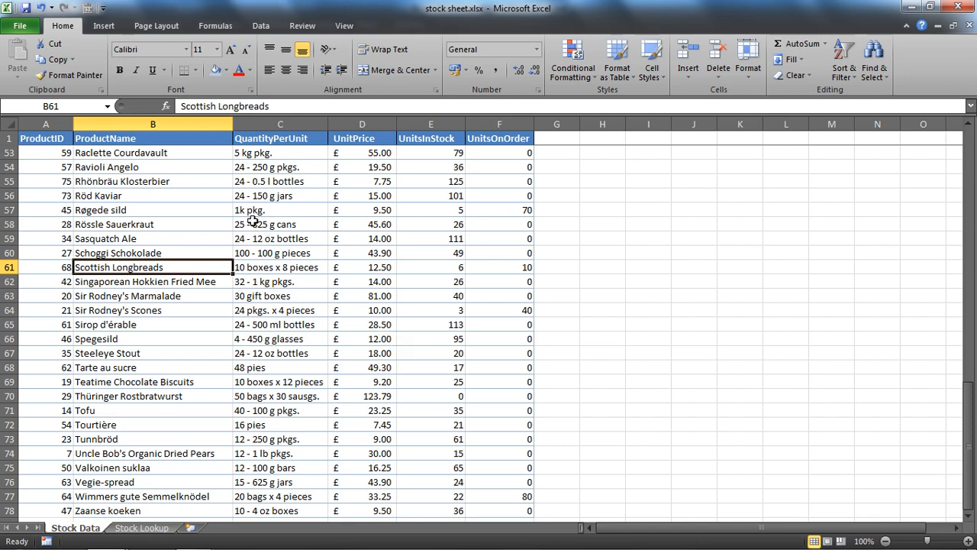
left_click(153, 195)
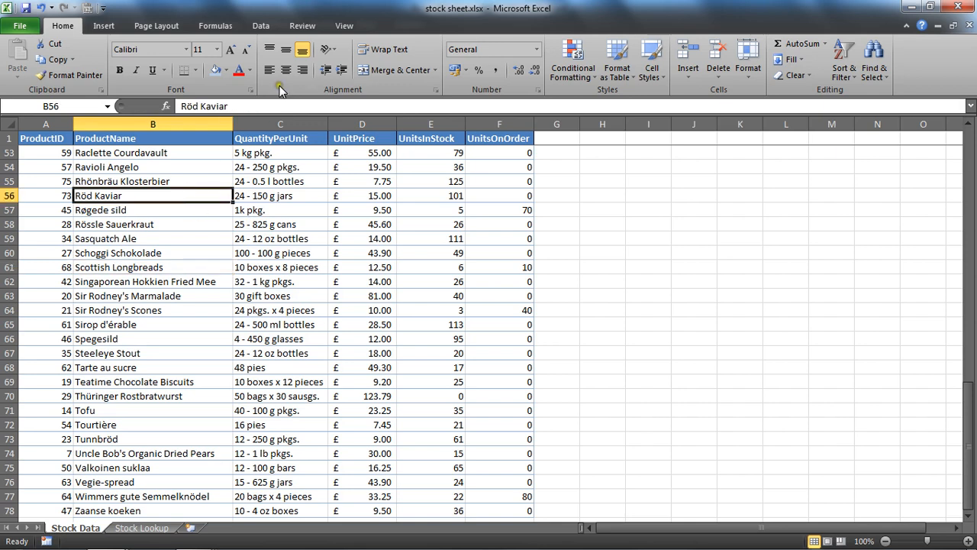
Step: Protect Stock Data with default permissions and confirm a cell edit is refused as read-only
left_click(302, 25)
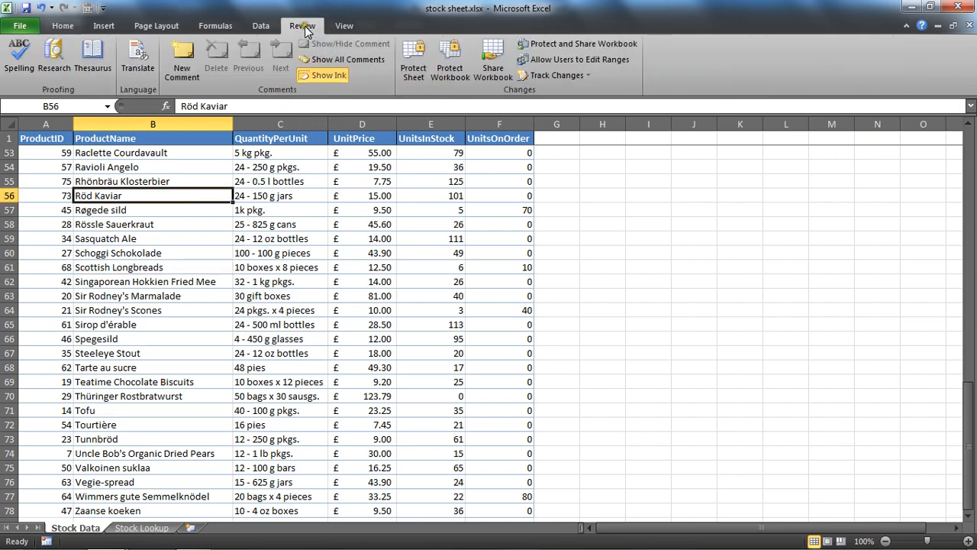
mouse_move(413, 60)
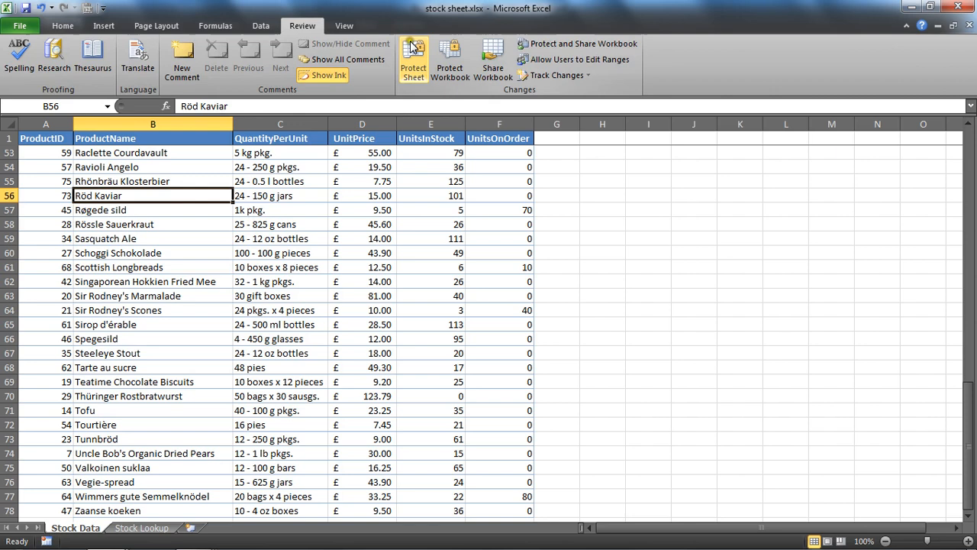
left_click(362, 281)
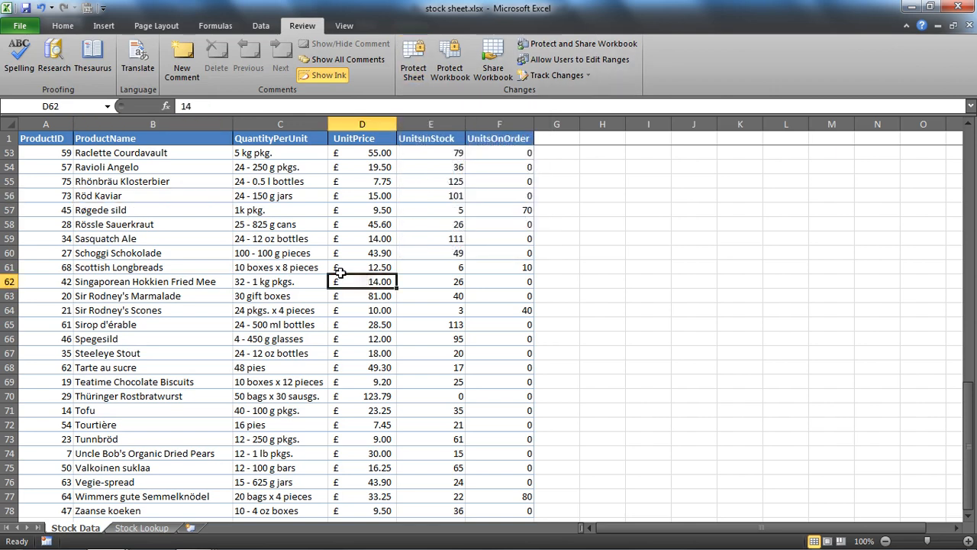
mouse_move(395, 328)
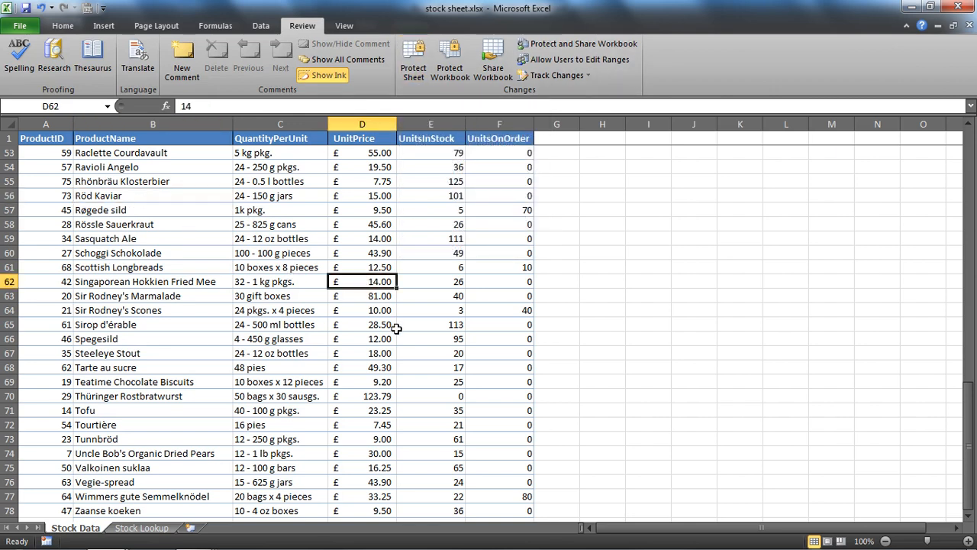
mouse_move(416, 326)
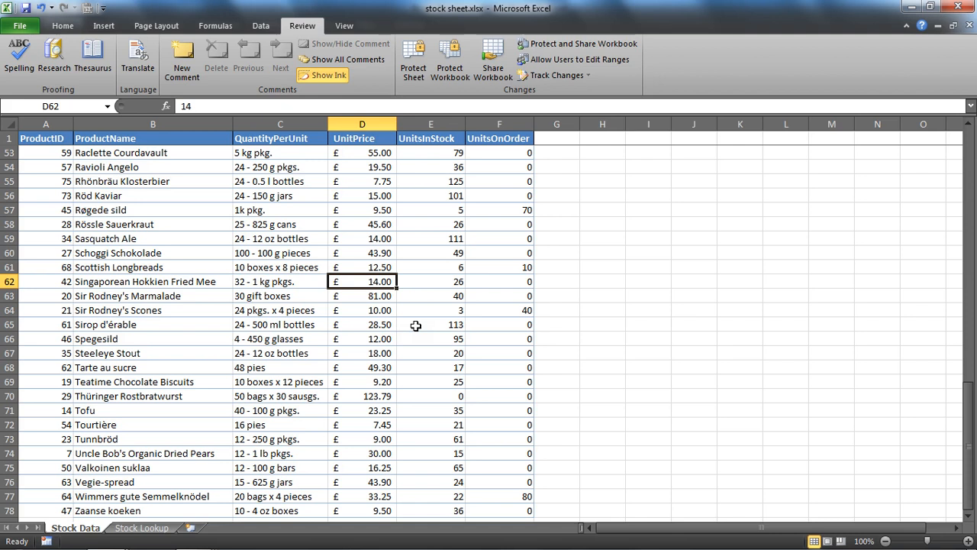
mouse_move(326, 303)
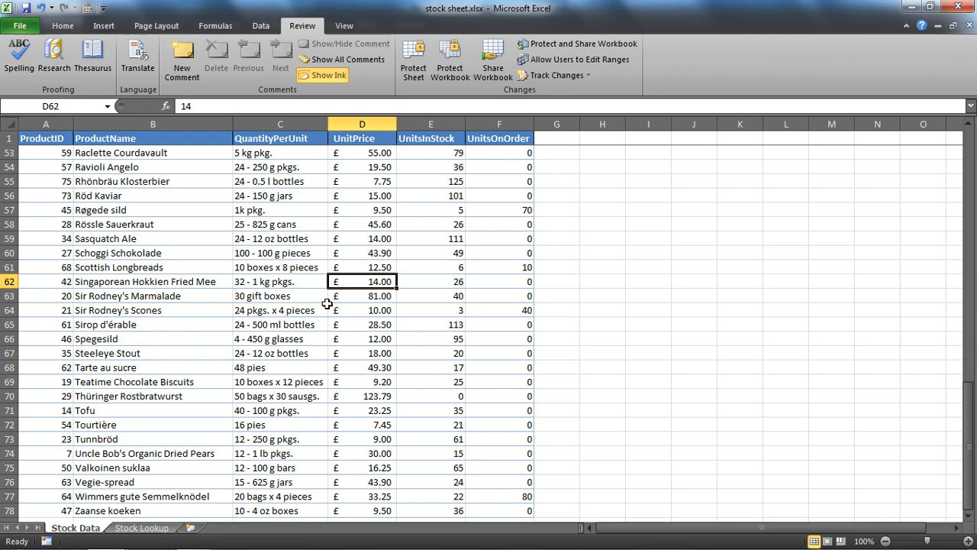
mouse_move(413, 59)
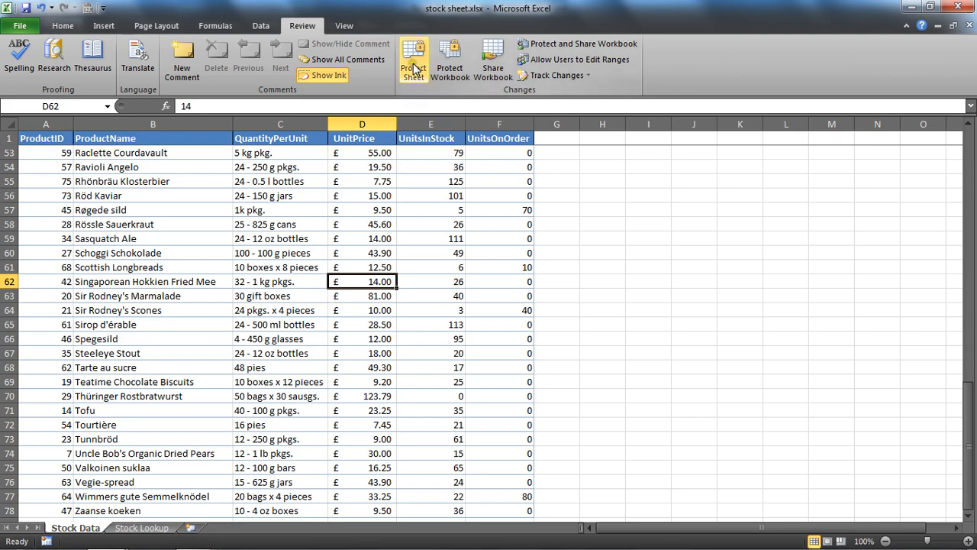
left_click(413, 58)
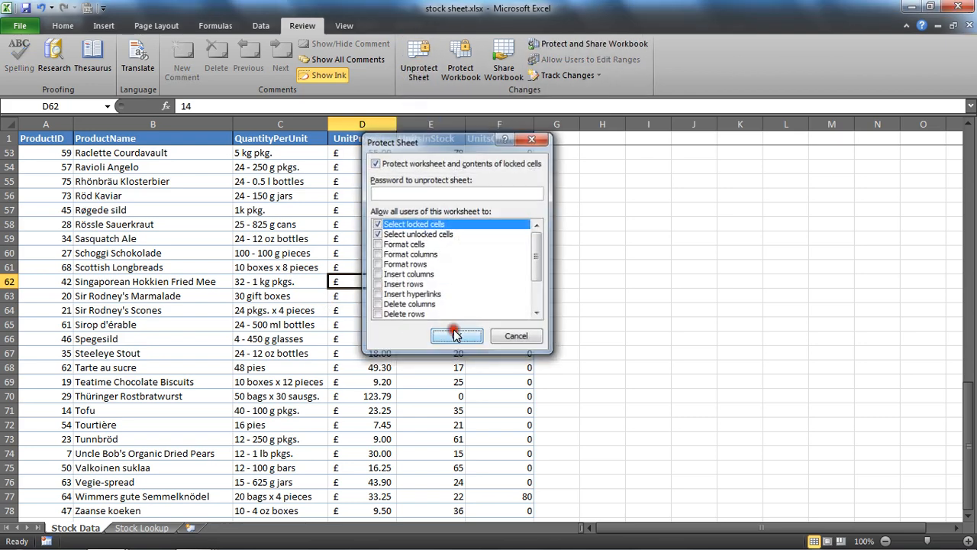
left_click(456, 336)
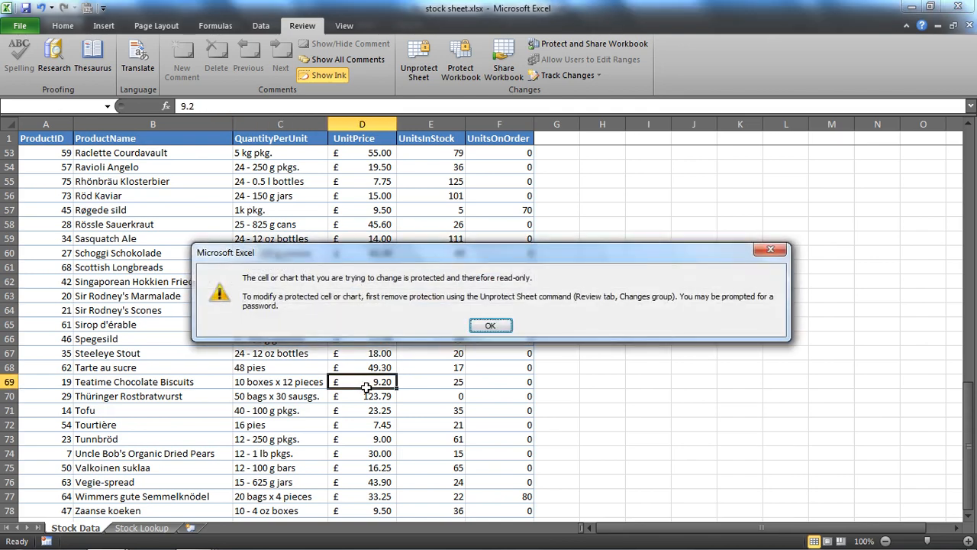
left_click(490, 325)
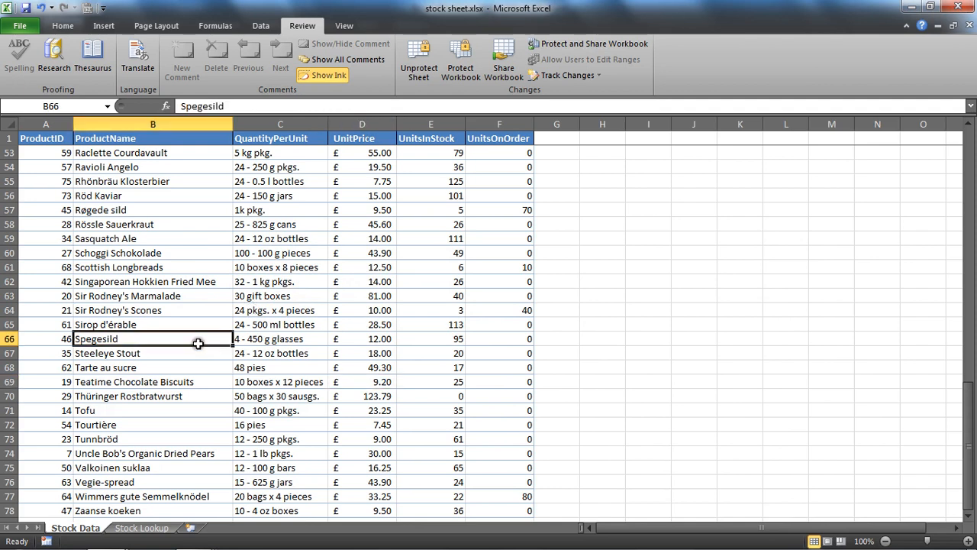
mouse_move(353, 325)
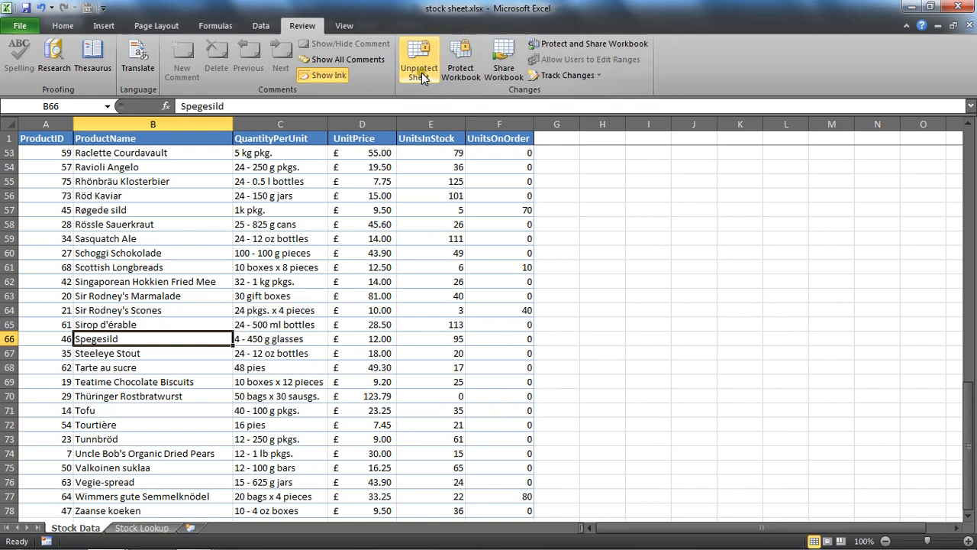
Step: Unprotect Stock Data and clear the Locked option for all cells in Format Cells
left_click(418, 60)
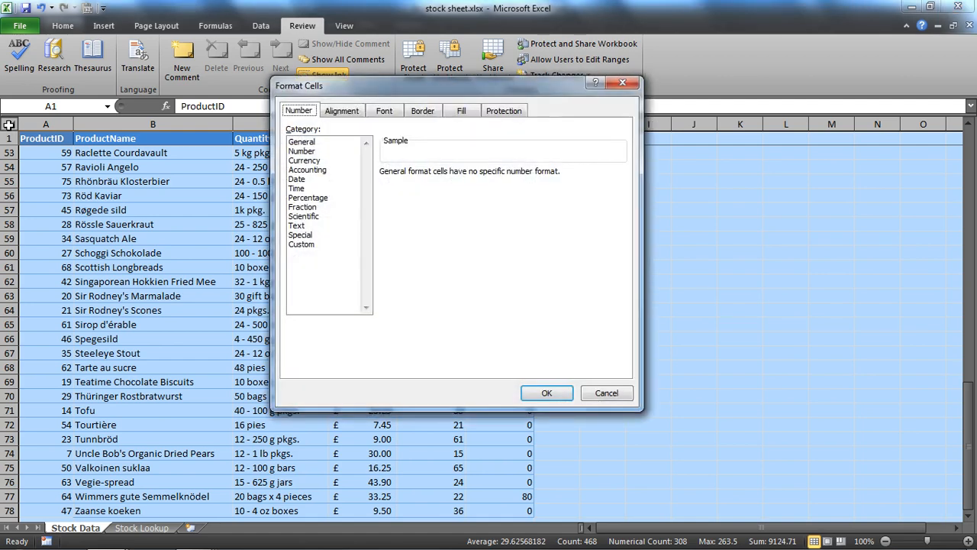
mouse_move(160, 82)
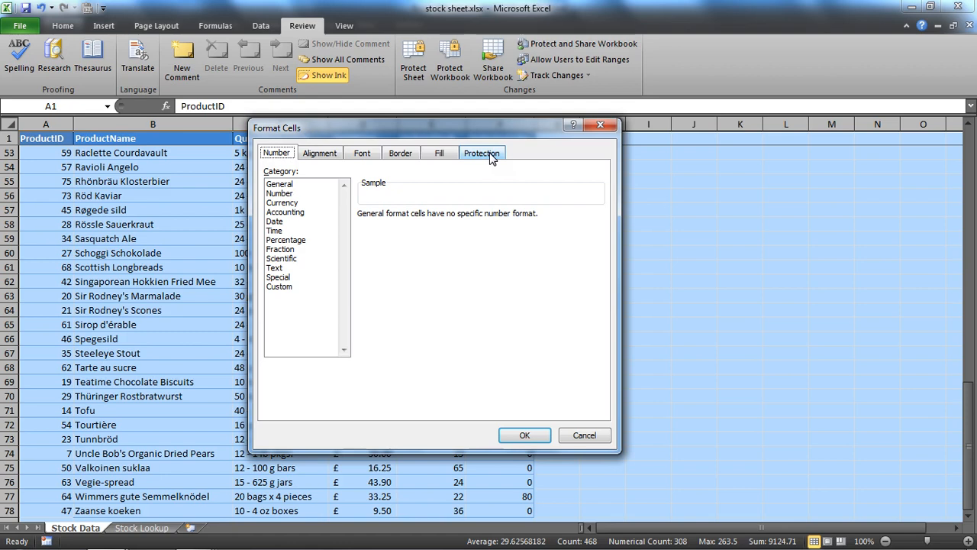
left_click(481, 153)
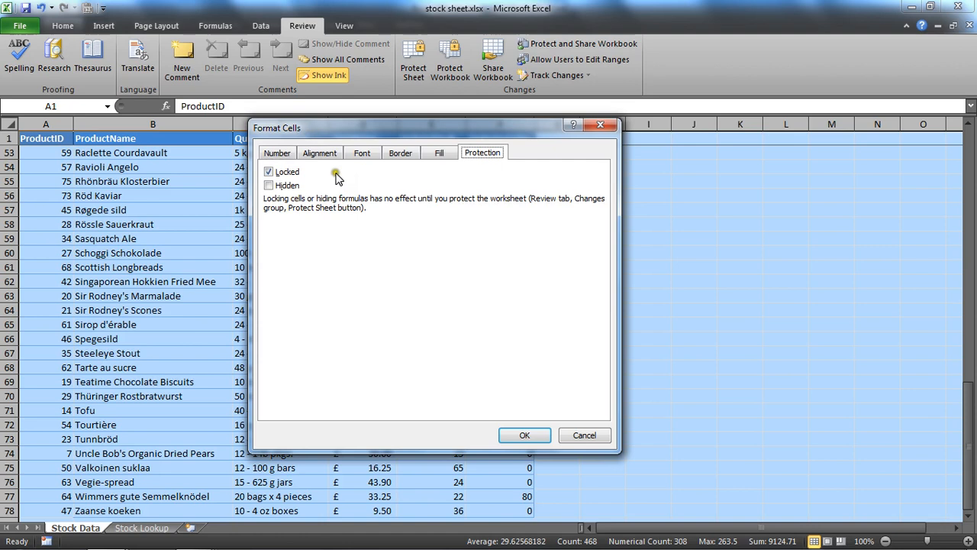
left_click(268, 171)
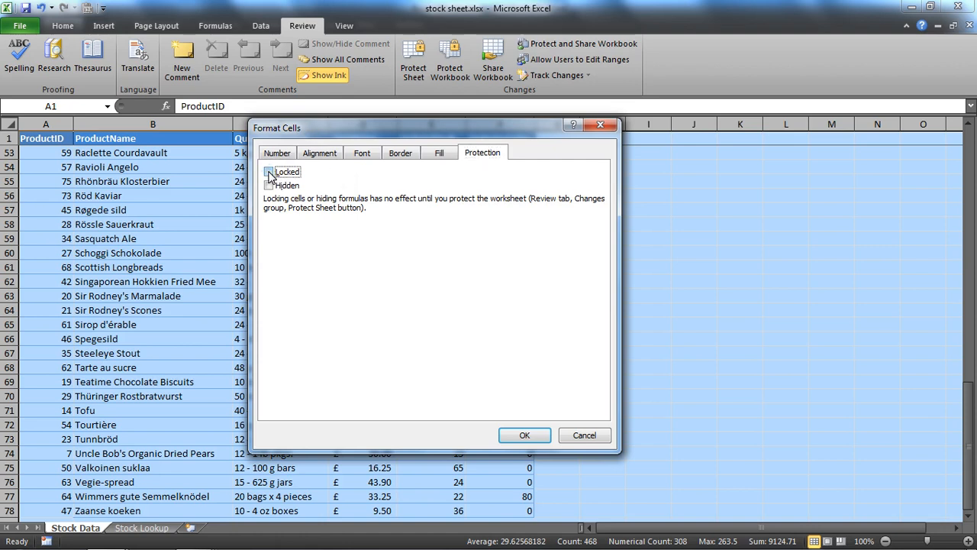
left_click(269, 171)
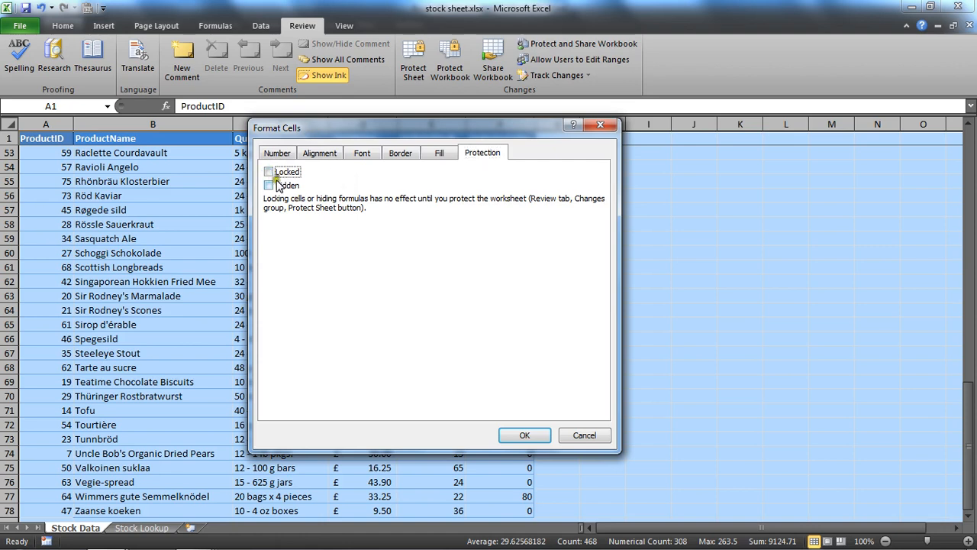
mouse_move(295, 221)
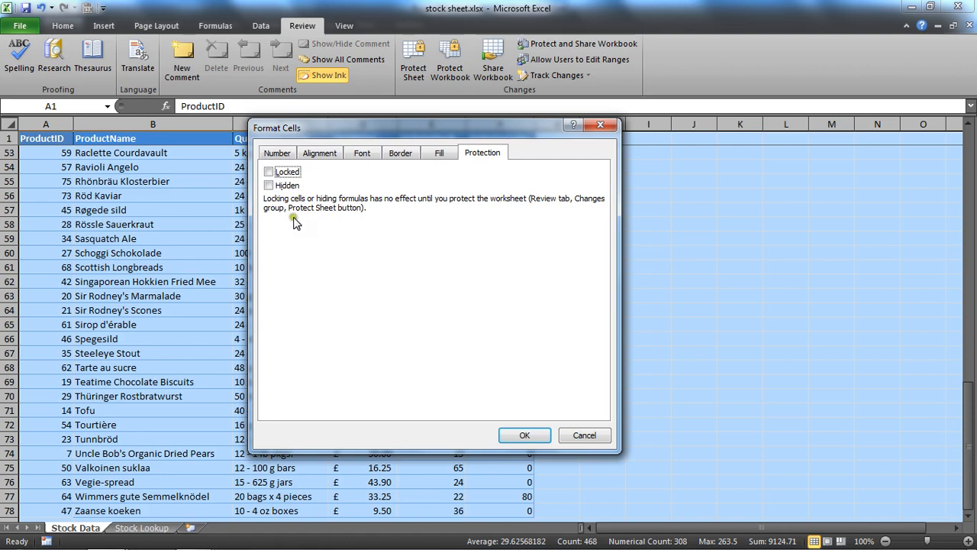
mouse_move(422, 205)
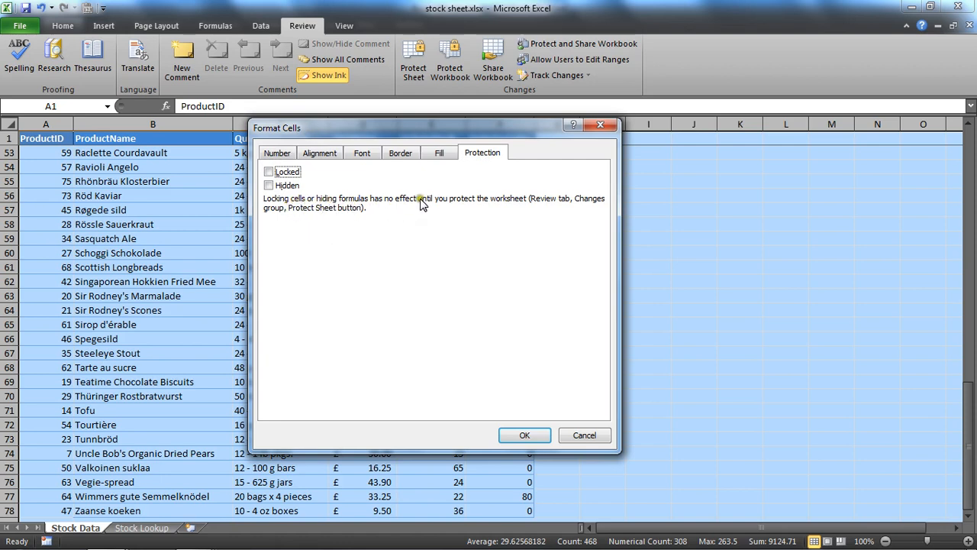
mouse_move(500, 298)
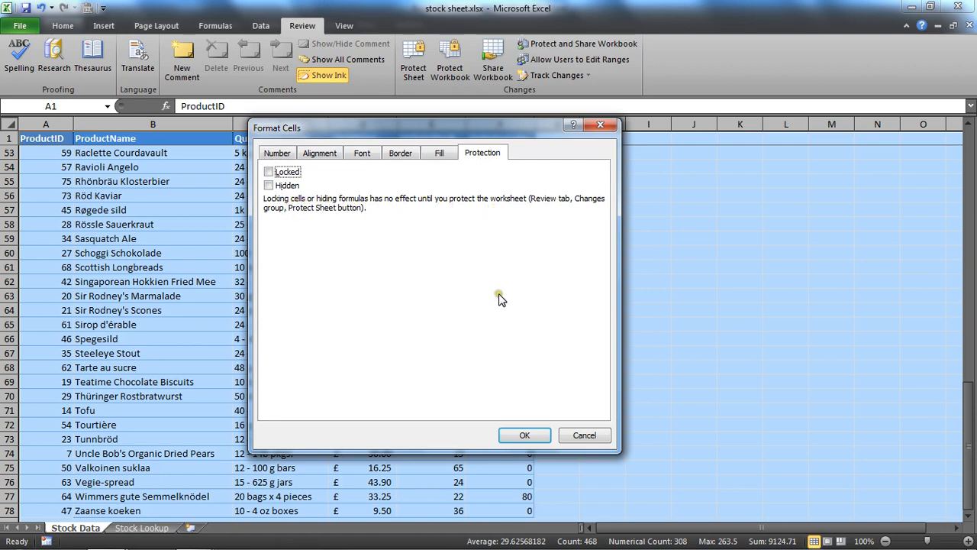
left_click(525, 434)
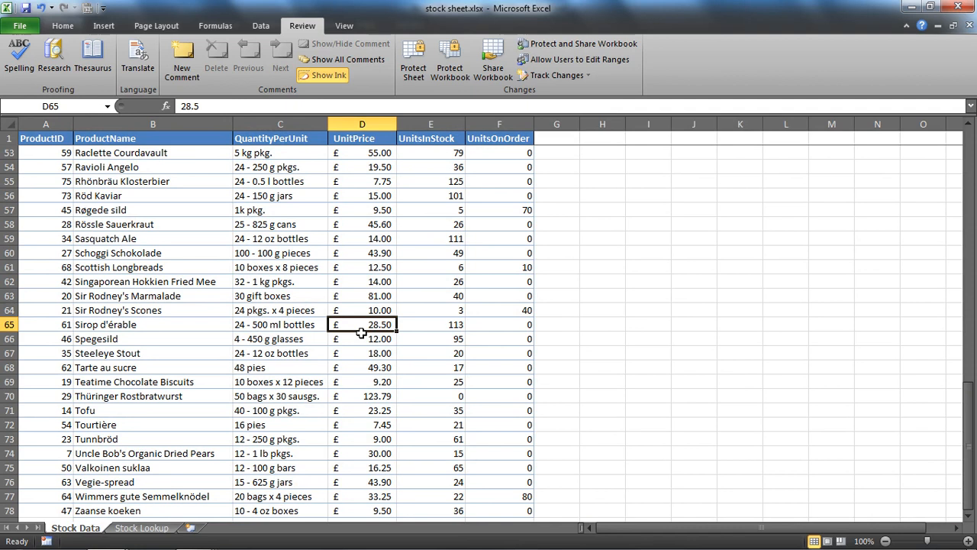
mouse_move(183, 262)
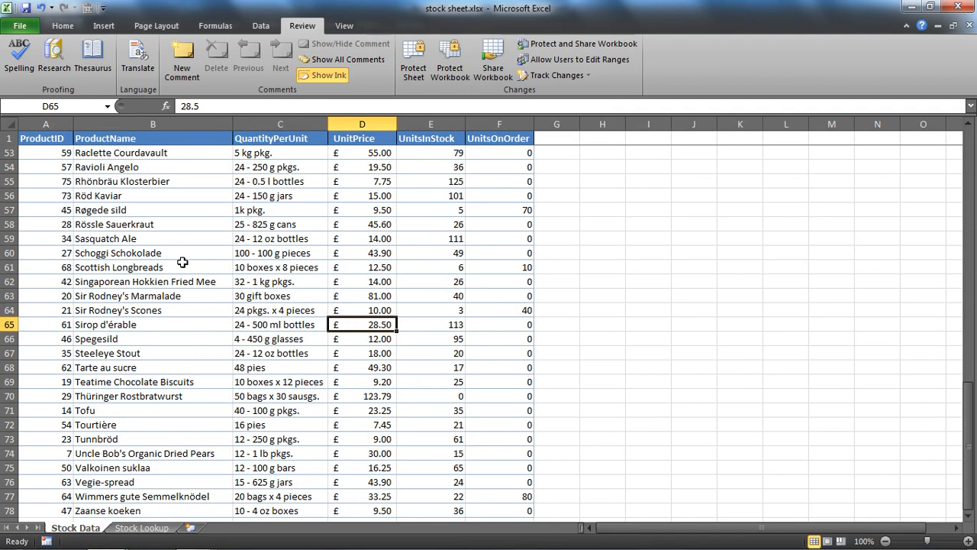
left_click(152, 253)
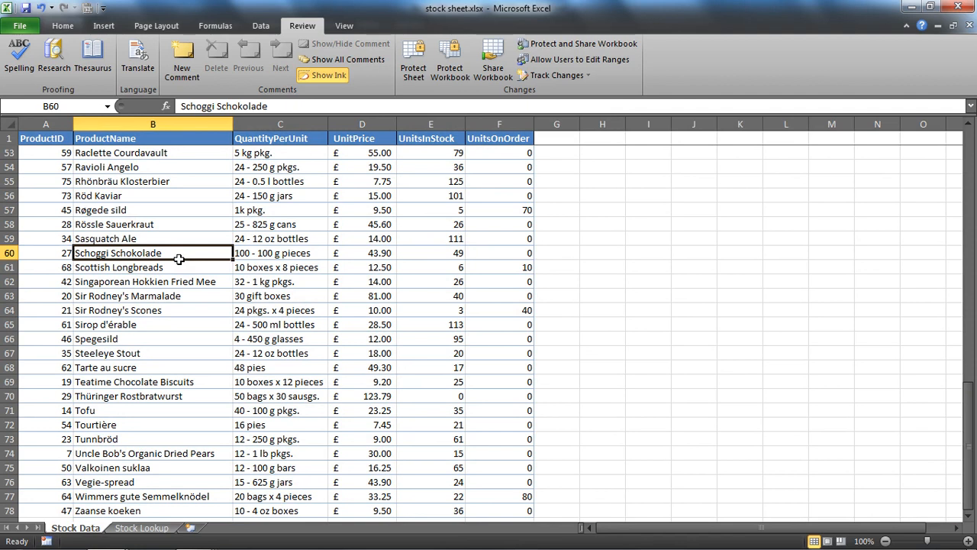
mouse_move(271, 253)
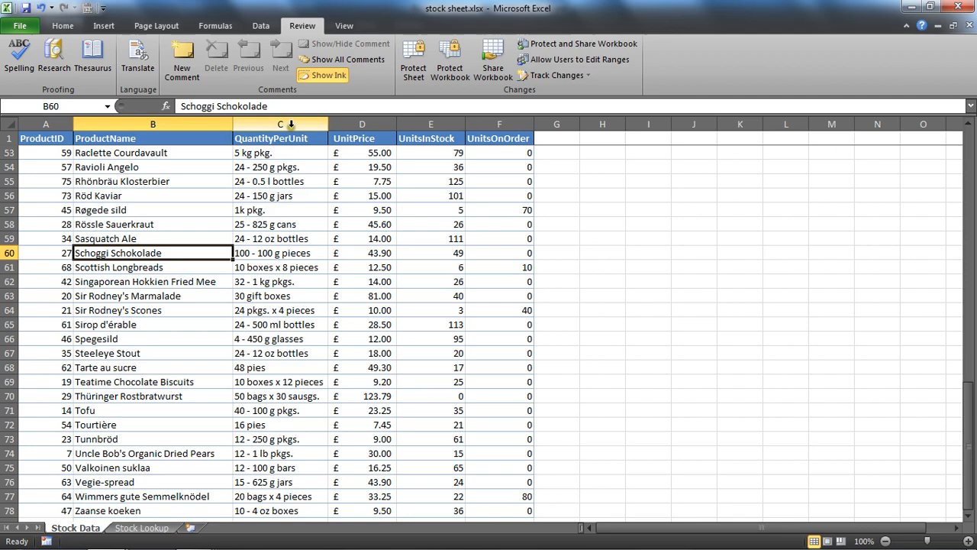
mouse_move(278, 125)
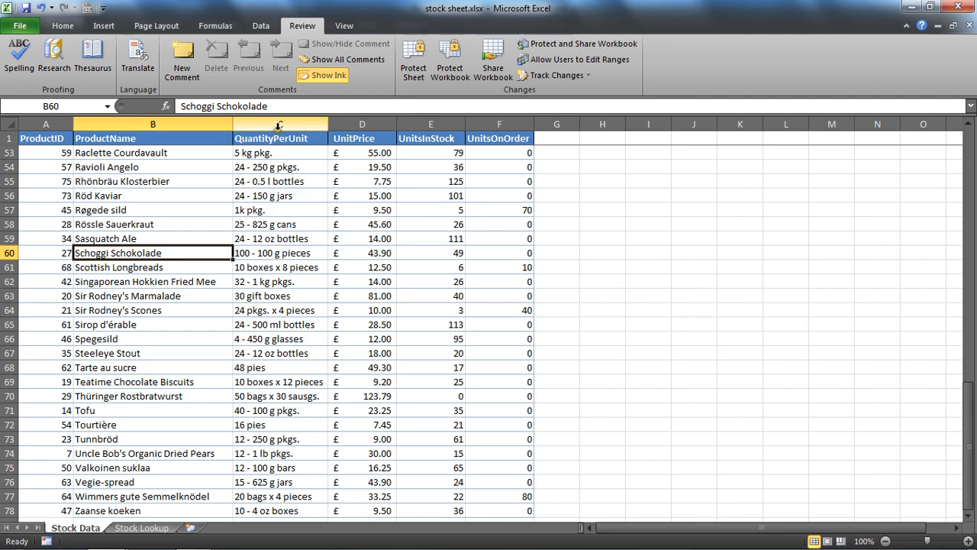
mouse_move(414, 60)
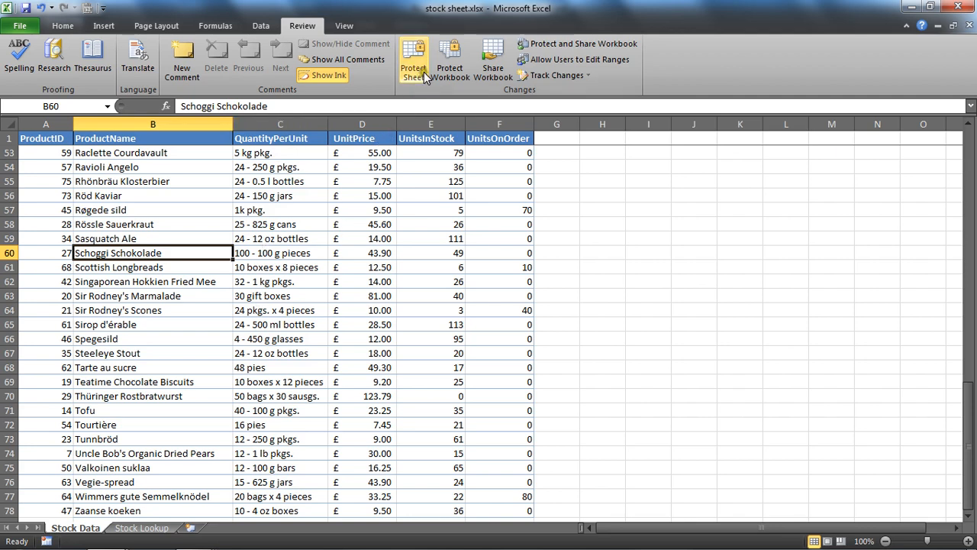
Step: Allow Format cells, Insert rows, Insert hyperlinks, Sort, AutoFilter and PivotTables, keeping Insert/Delete columns unchecked
left_click(414, 57)
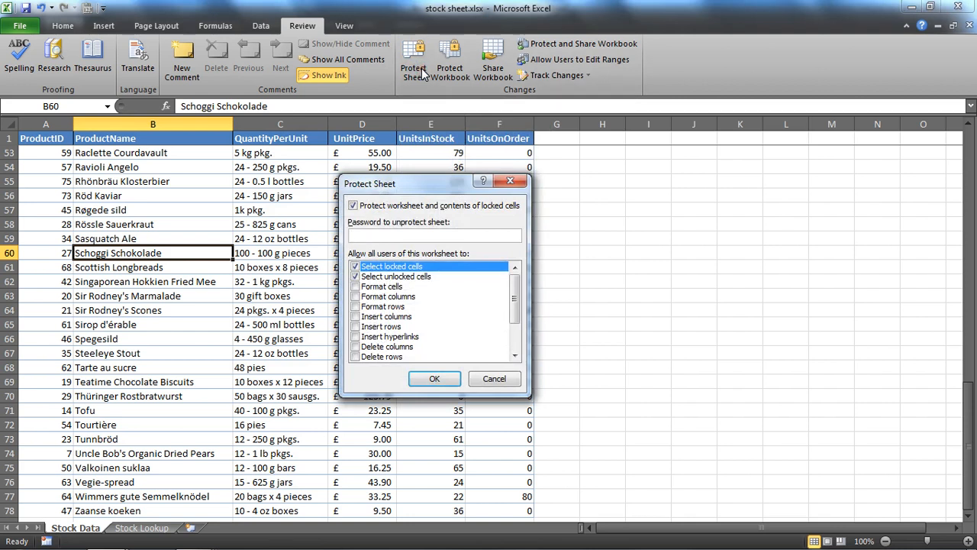
mouse_move(385, 244)
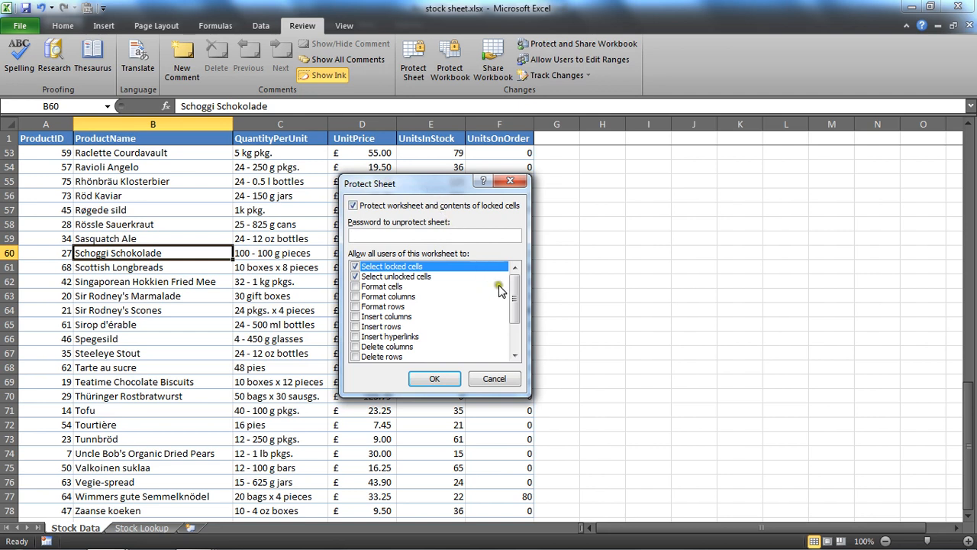
scroll("down", 3)
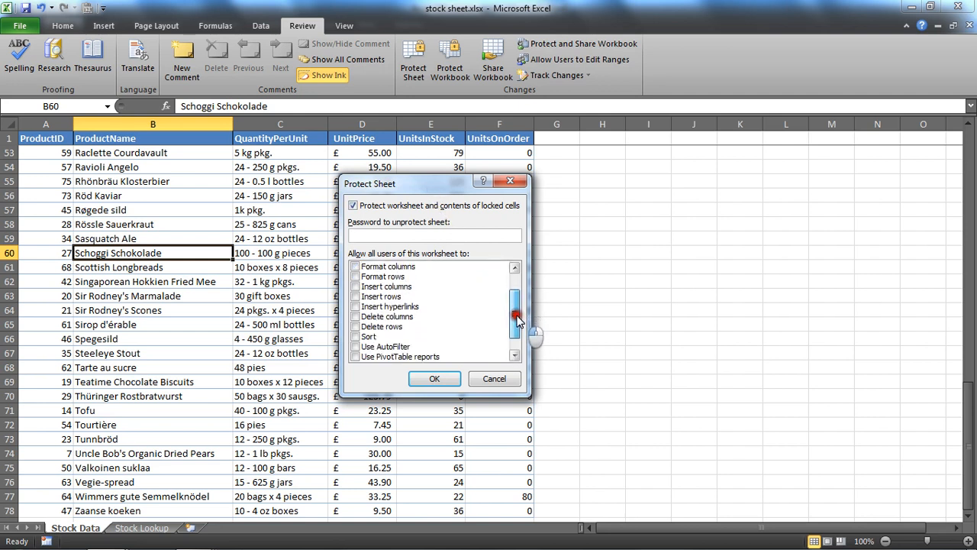
scroll("down", 3)
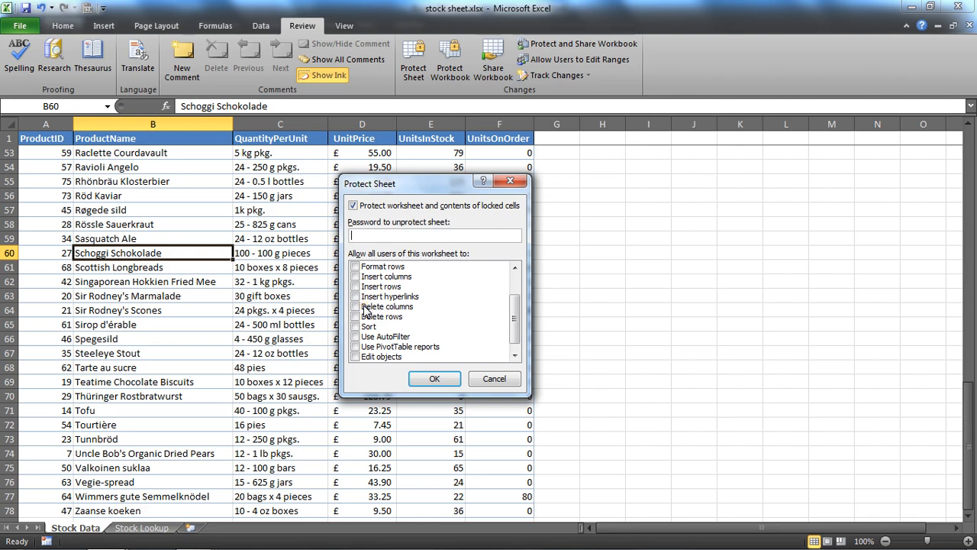
mouse_move(439, 333)
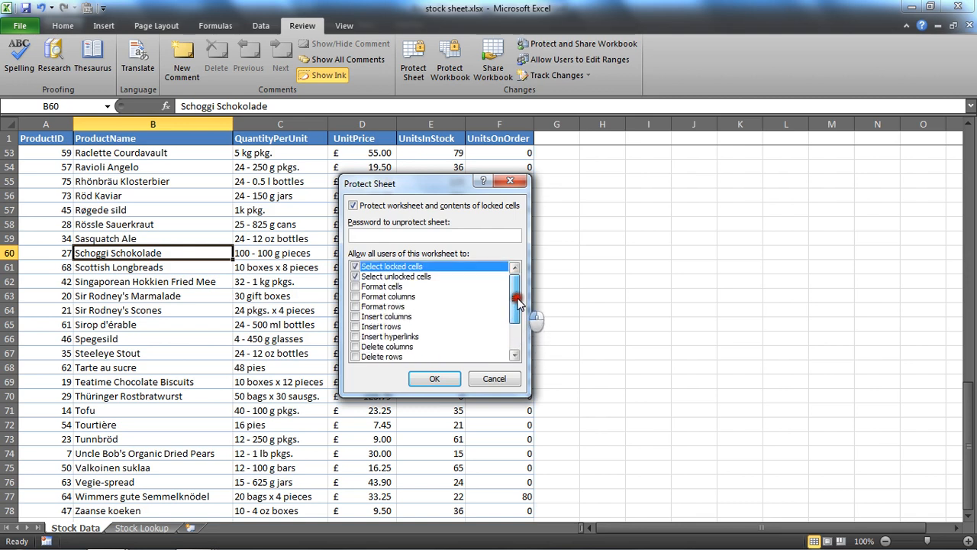
mouse_move(439, 298)
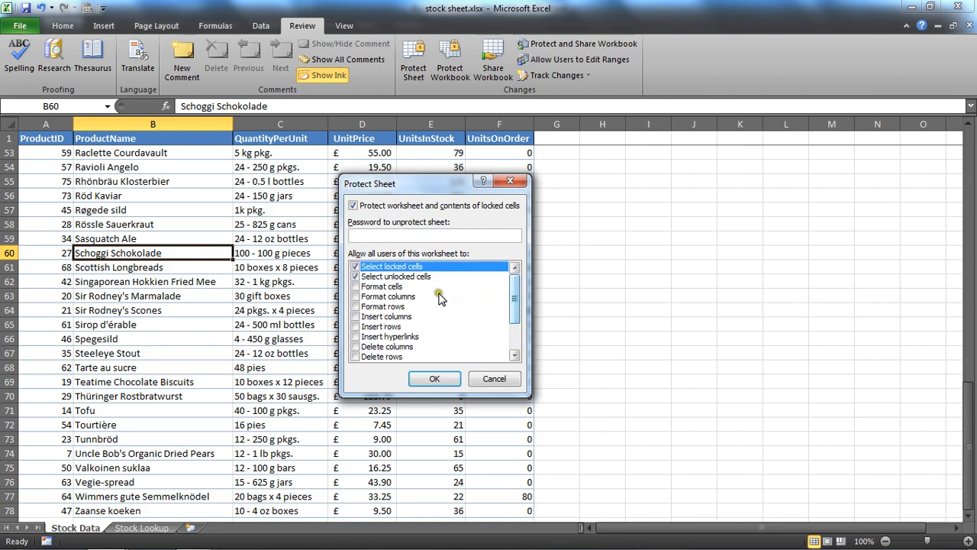
left_click(355, 286)
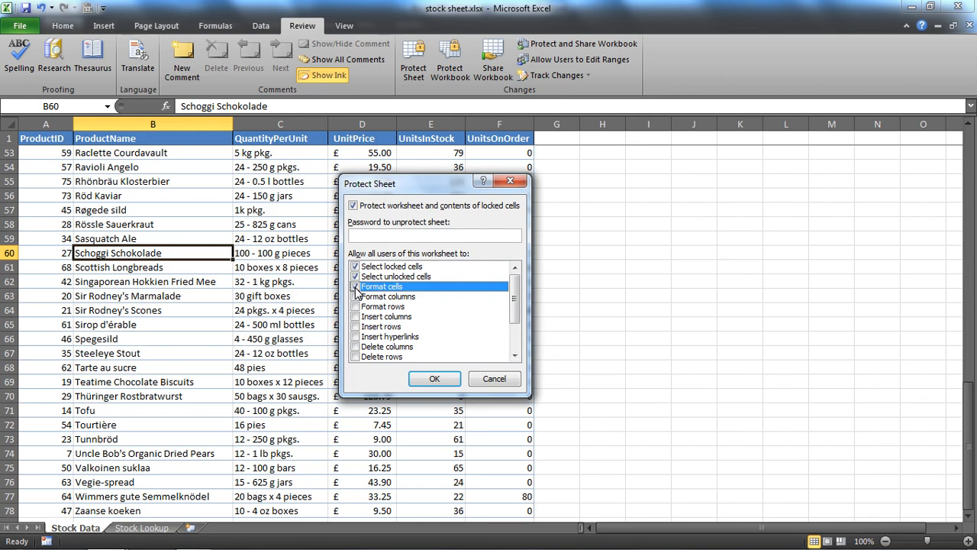
left_click(355, 286)
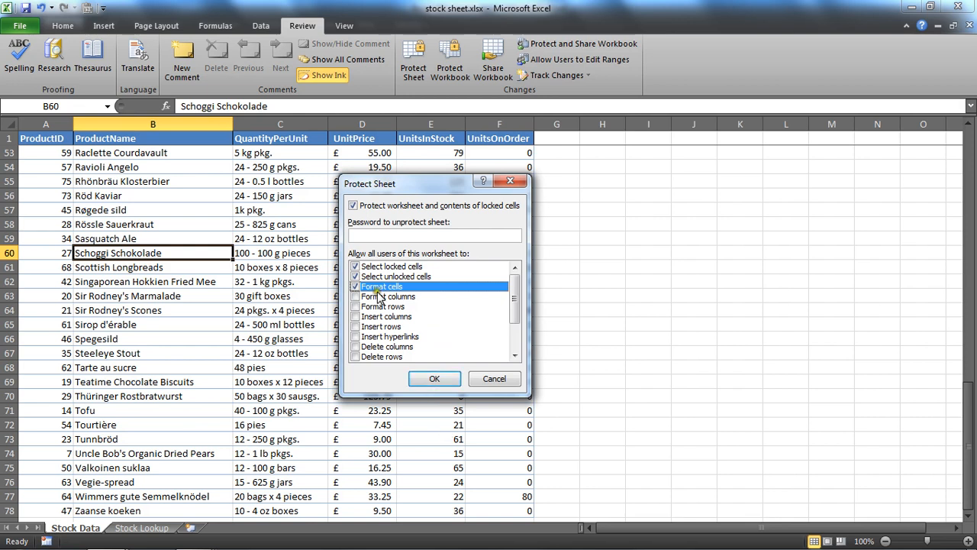
mouse_move(419, 297)
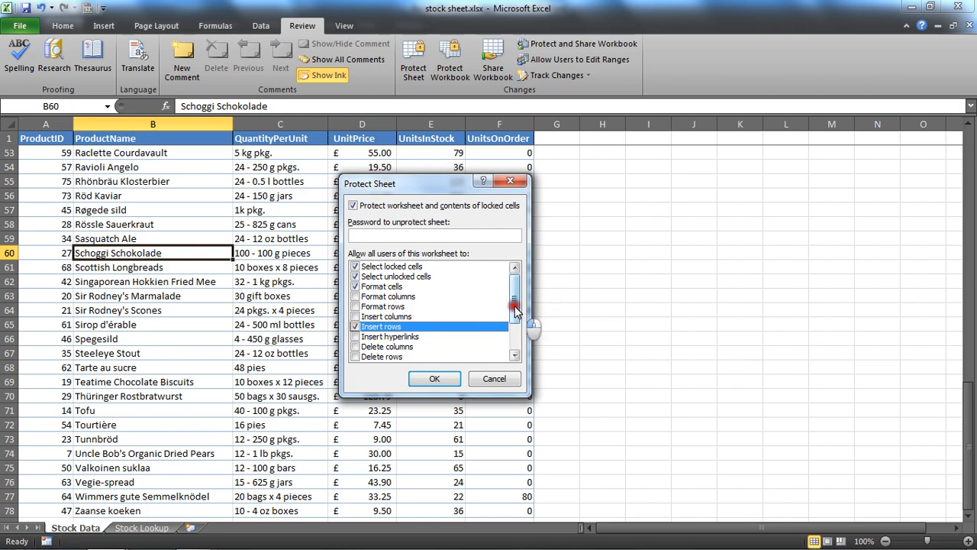
scroll("down", 3)
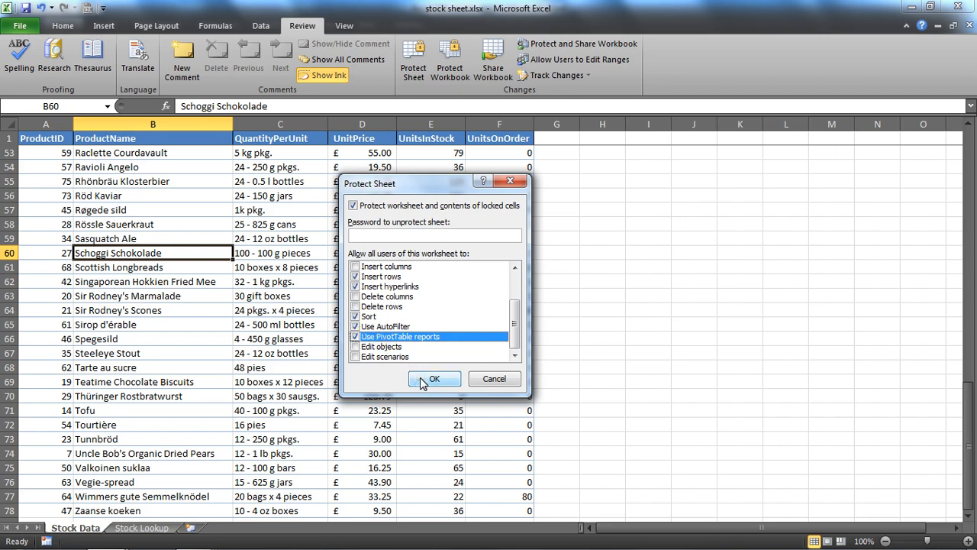
Step: Protect the sheet and confirm Home's Insert menu offers rows but not Insert Sheet Columns
left_click(433, 378)
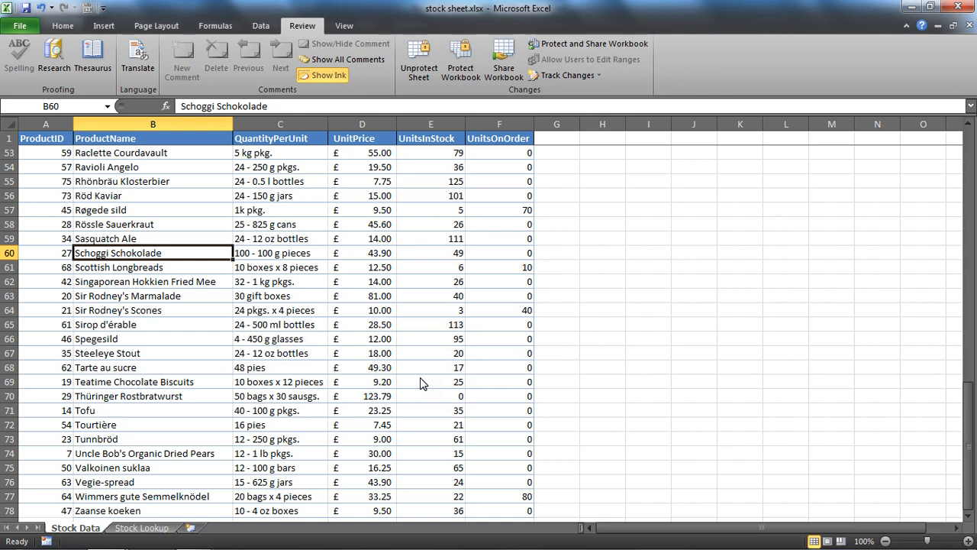
mouse_move(407, 204)
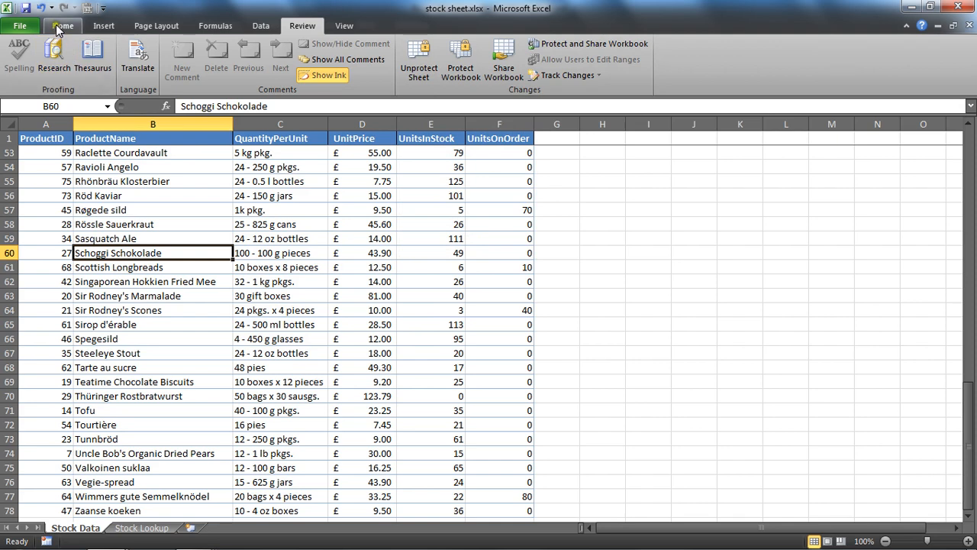
left_click(62, 25)
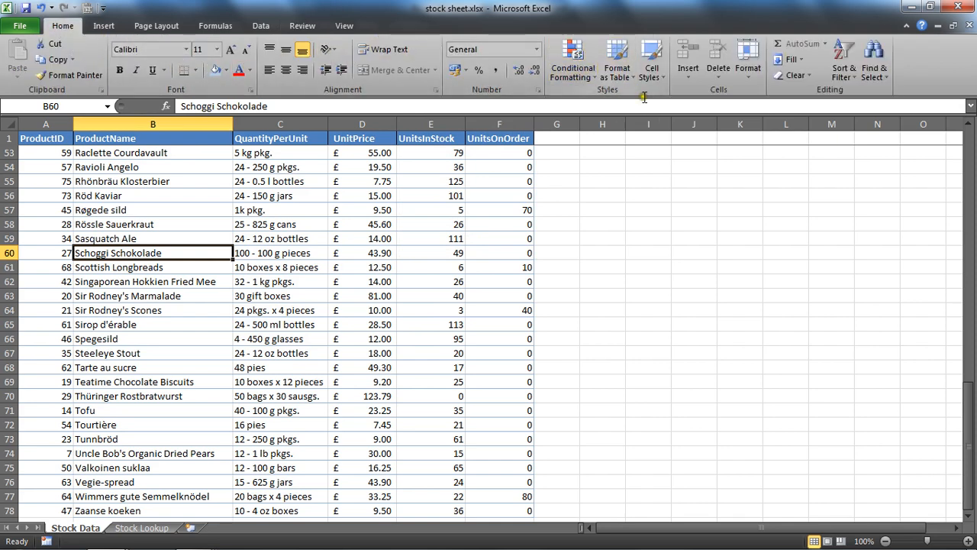
mouse_move(309, 268)
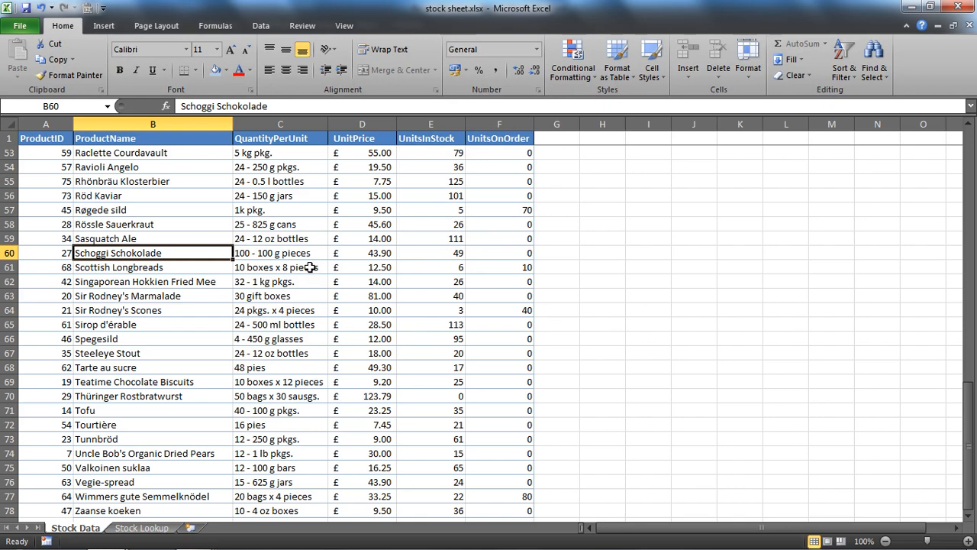
mouse_move(471, 196)
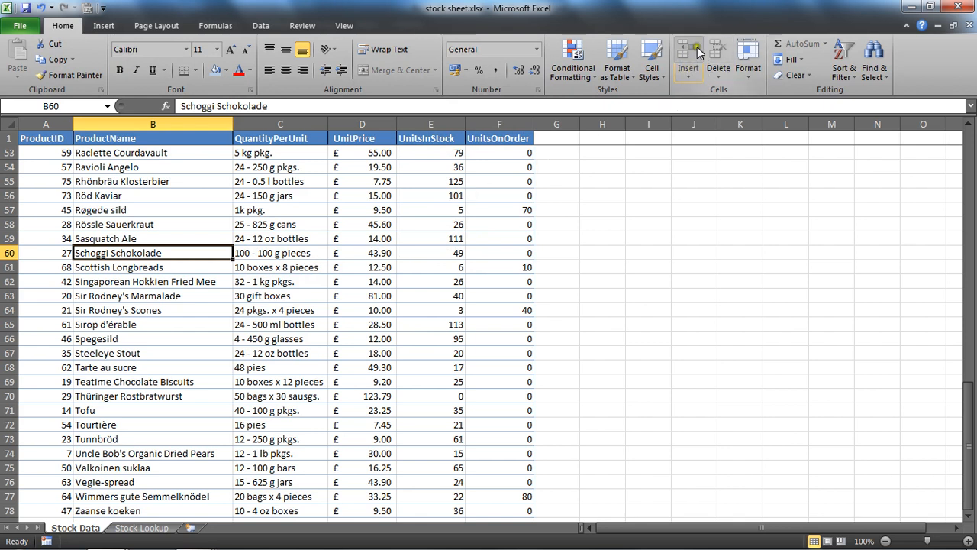
mouse_move(716, 60)
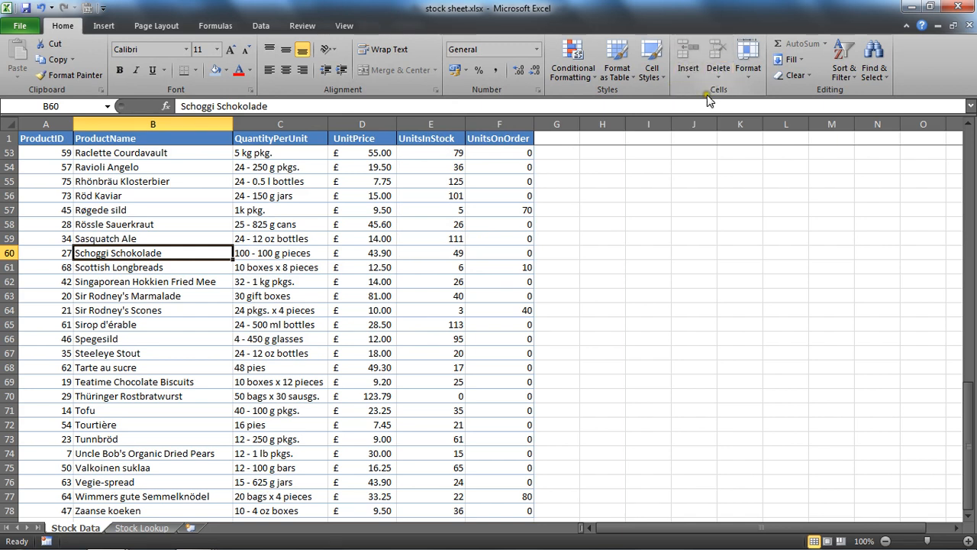
mouse_move(687, 61)
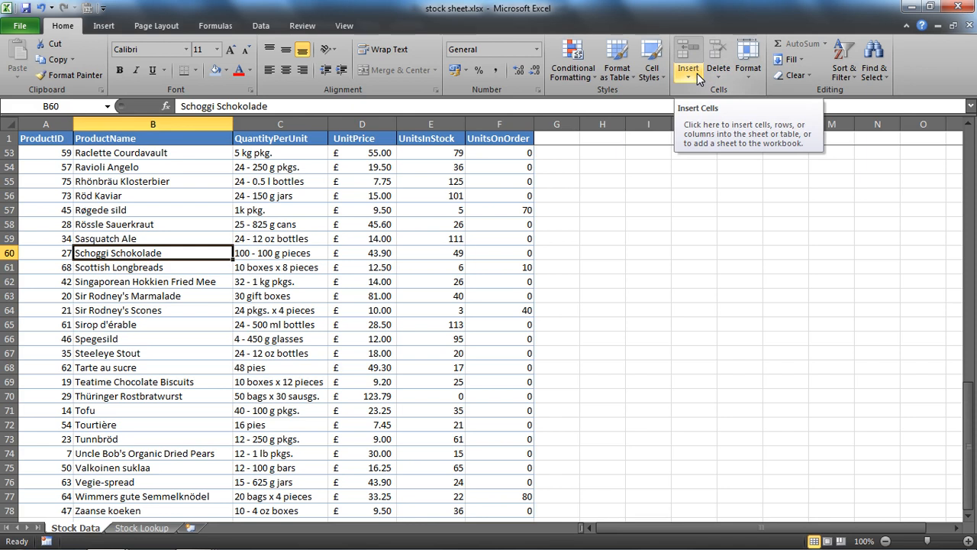
left_click(695, 79)
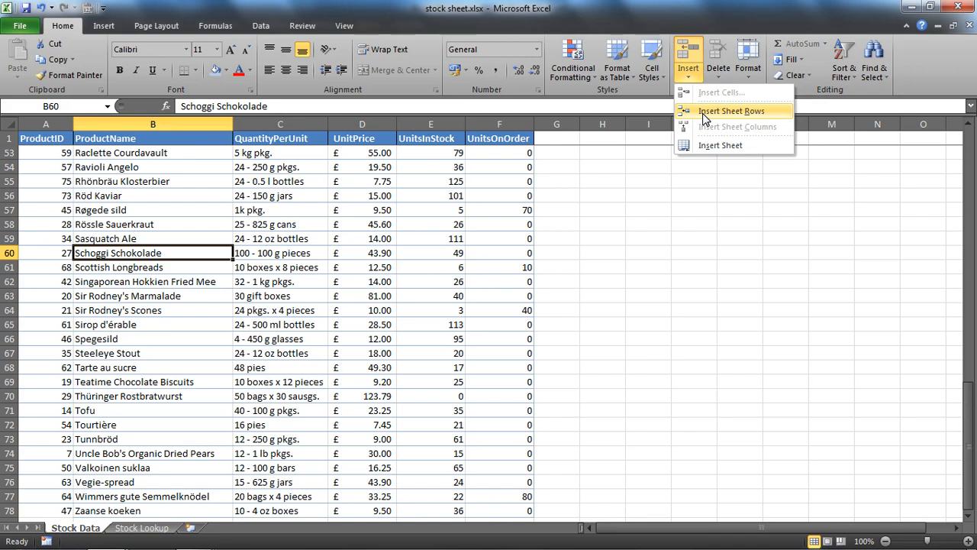
mouse_move(714, 93)
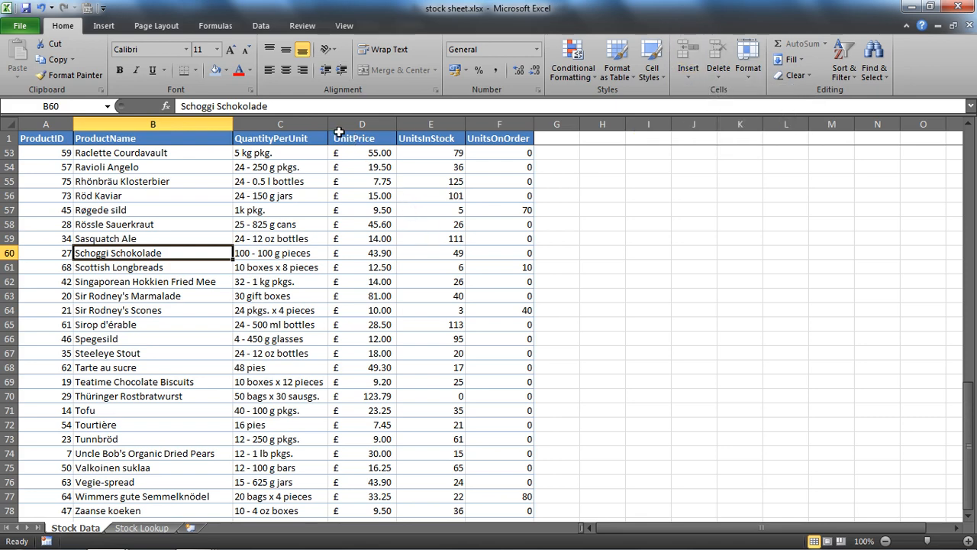
left_click(280, 123)
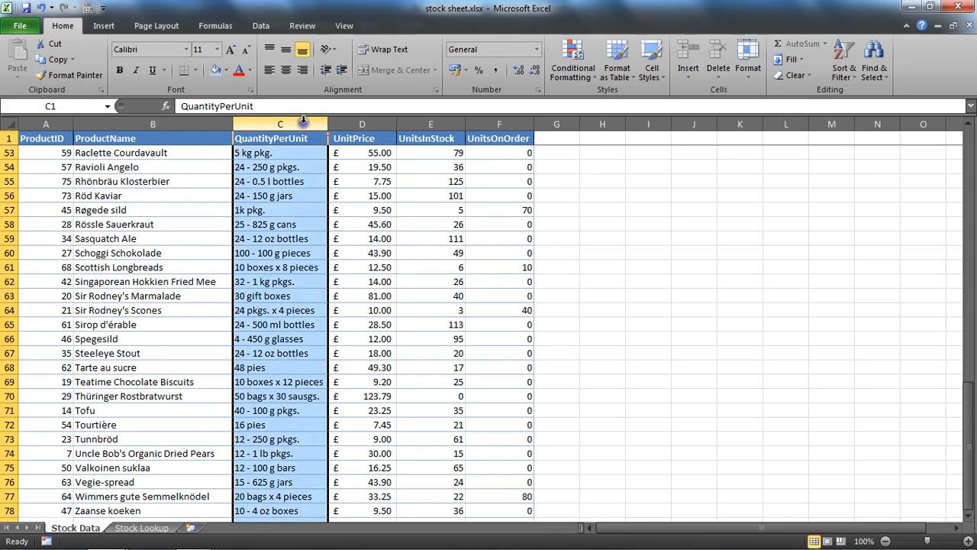
right_click(280, 123)
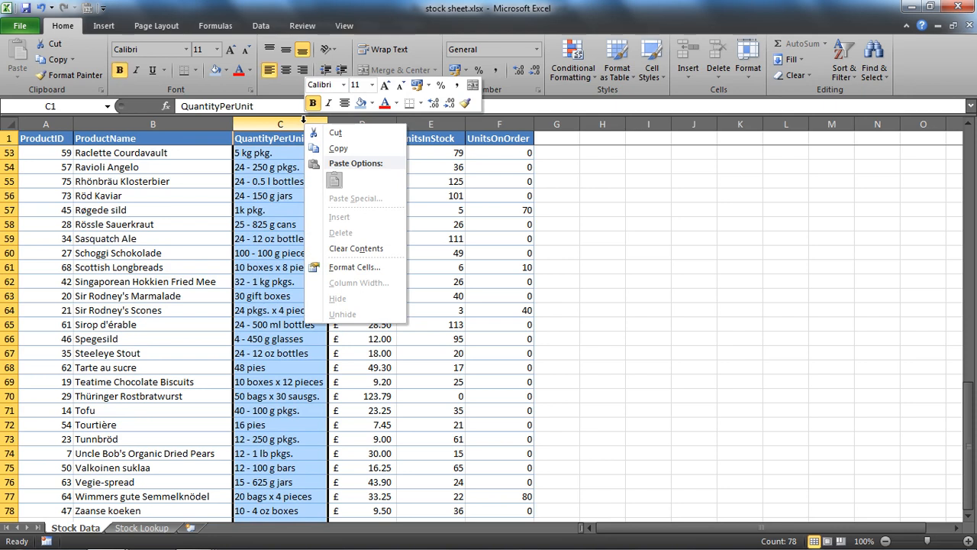
mouse_move(355, 221)
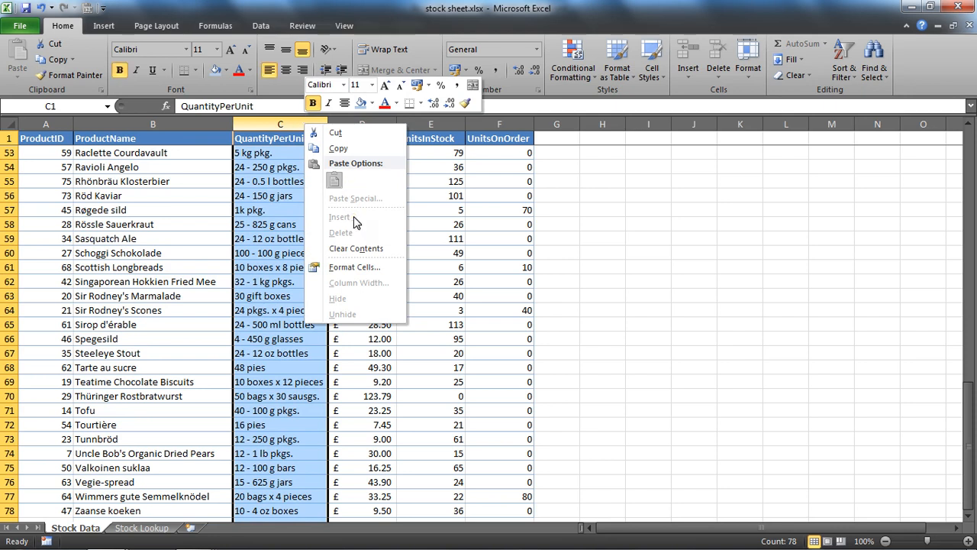
mouse_move(355, 237)
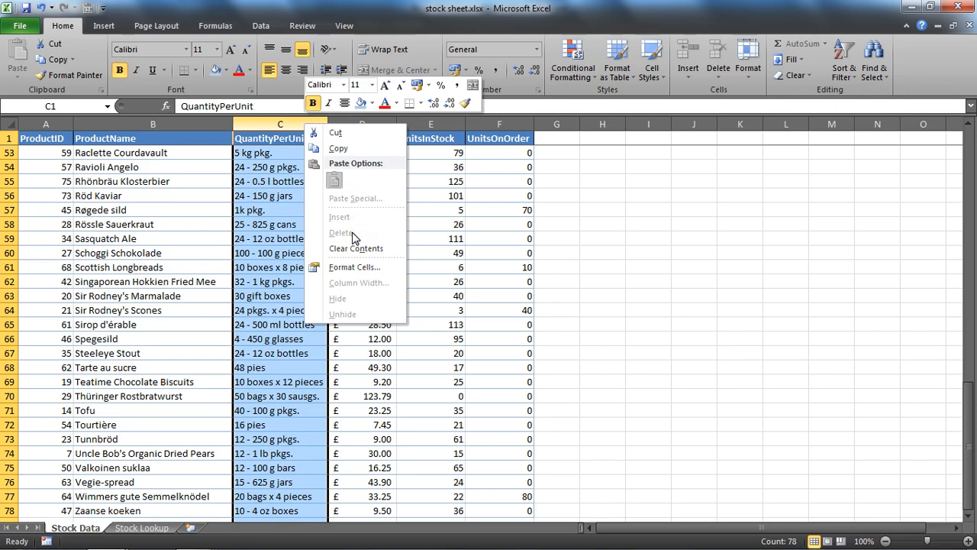
mouse_move(279, 276)
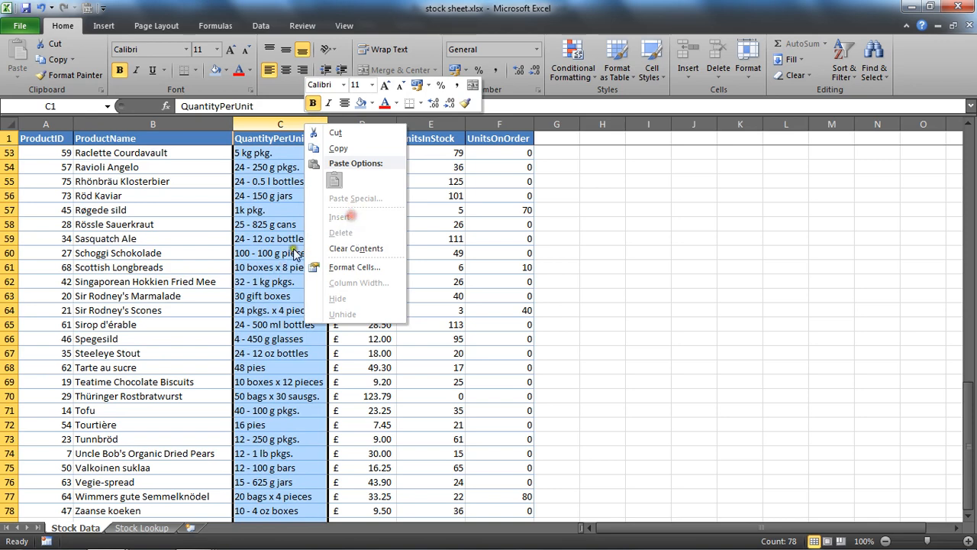
left_click(362, 295)
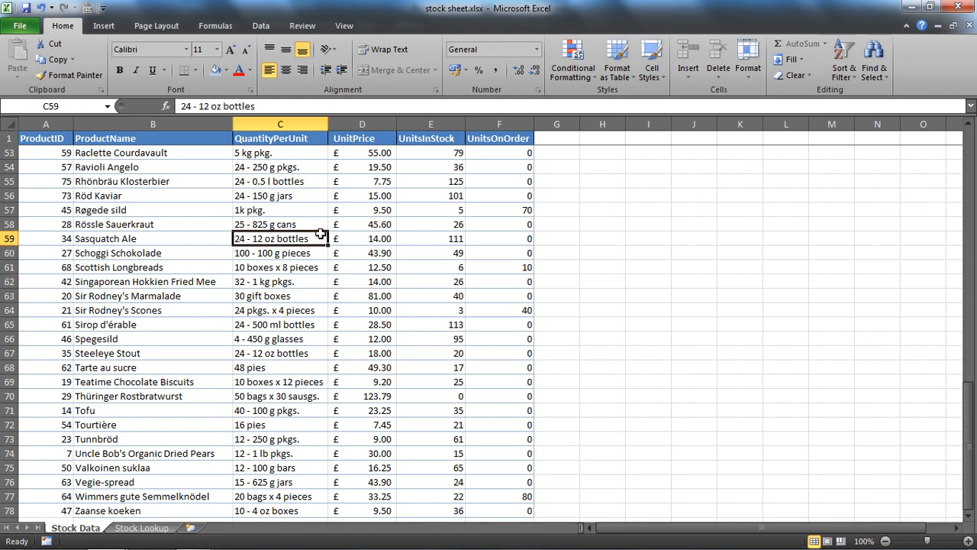
Step: Unprotect Stock Data and verify that column C's Insert option is enabled again
left_click(301, 26)
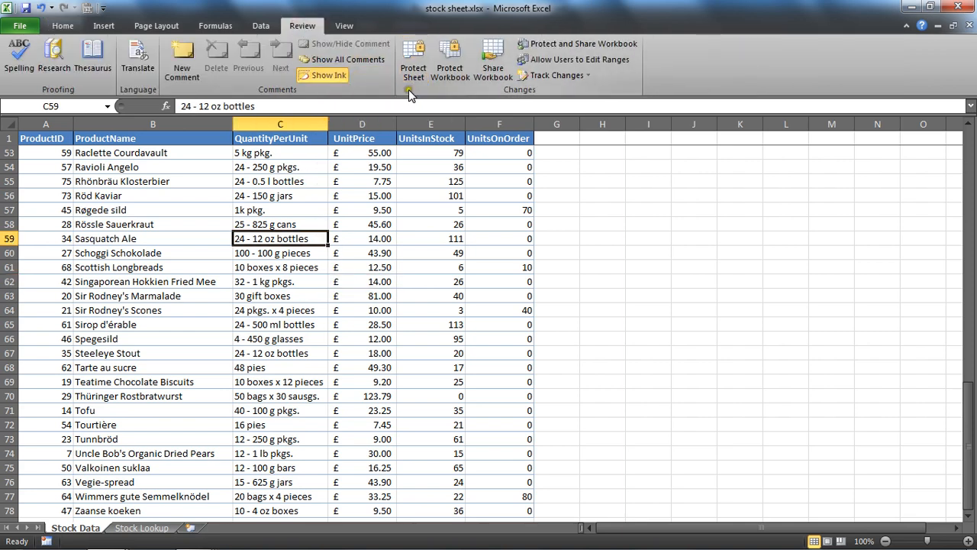
right_click(280, 124)
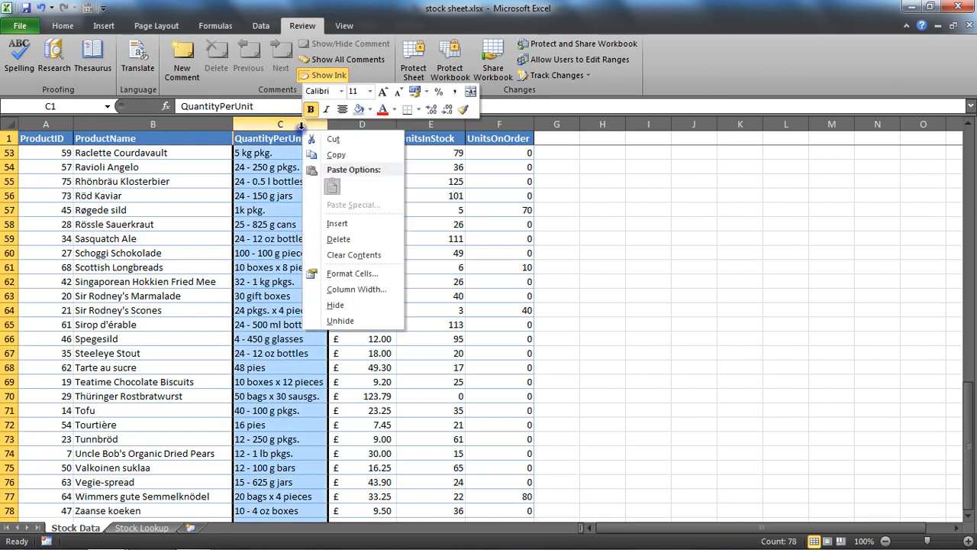
mouse_move(346, 223)
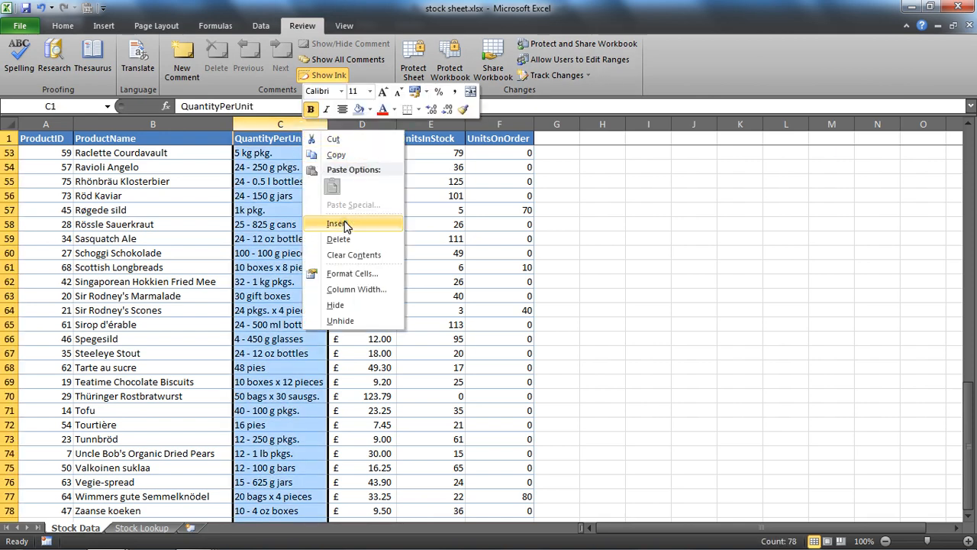
mouse_move(209, 305)
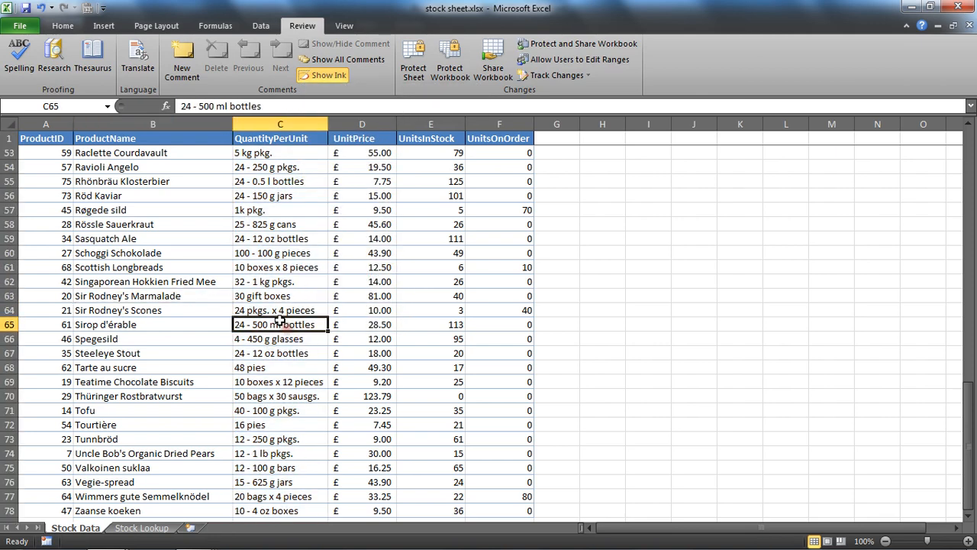
left_click(152, 281)
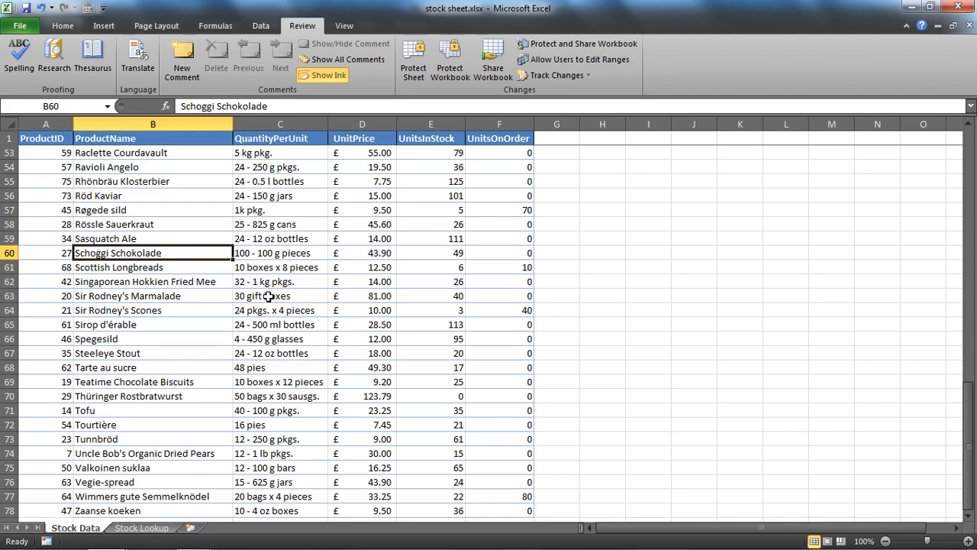
left_click(280, 296)
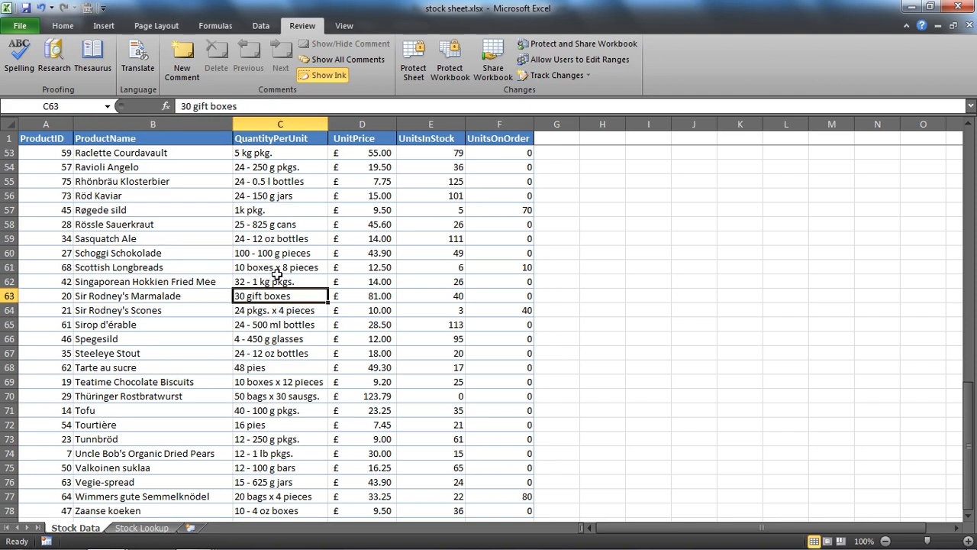
left_click(279, 267)
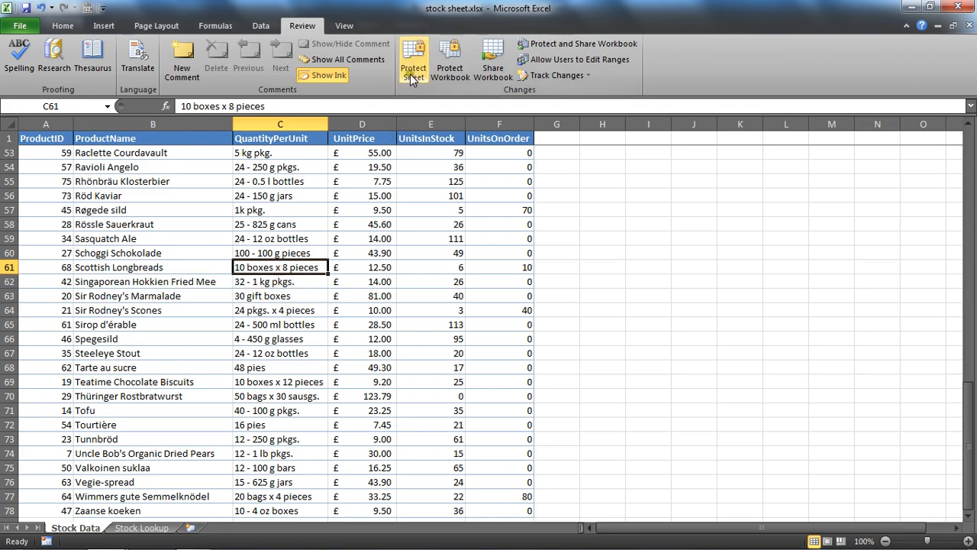
Step: Reprotect Stock Data with the existing allowed actions, then select Röd Kaviar's name cell
left_click(413, 59)
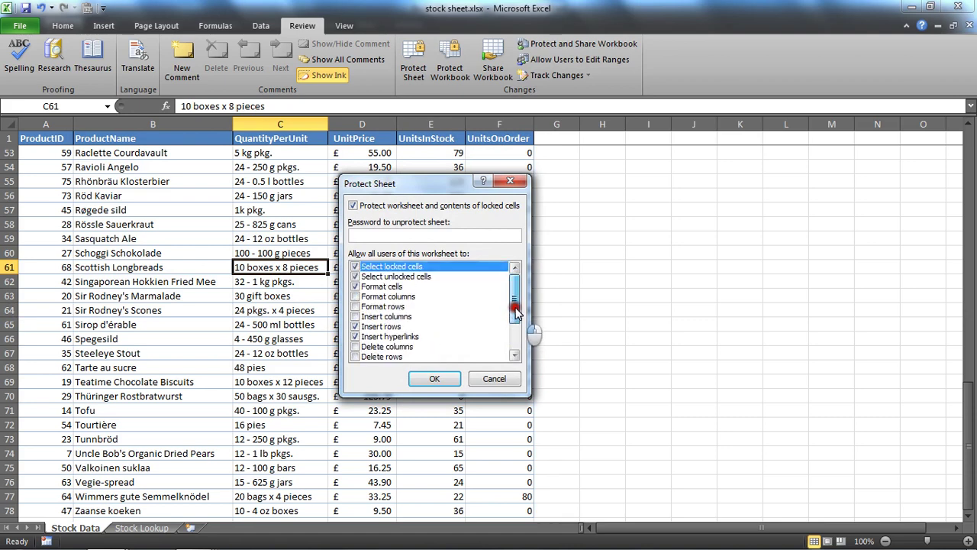
left_click(434, 378)
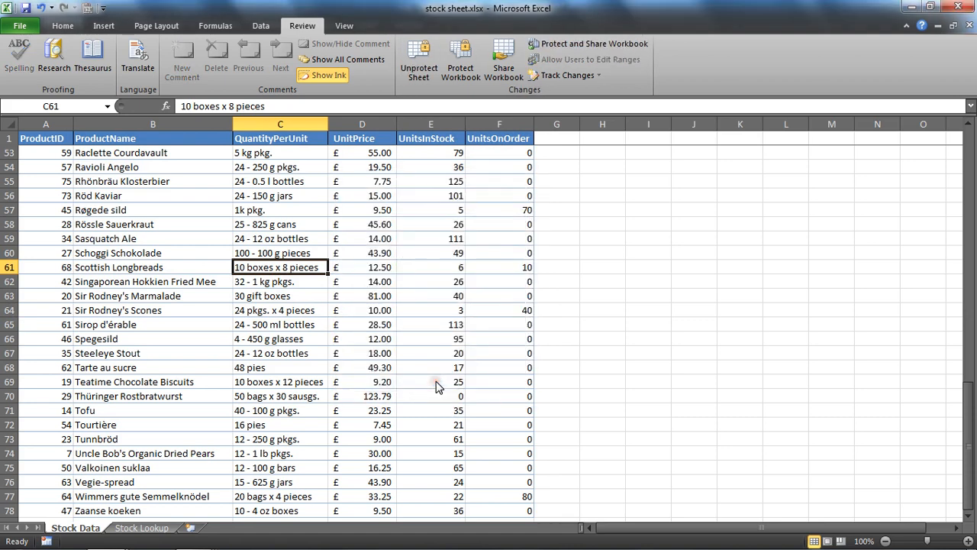
left_click(152, 195)
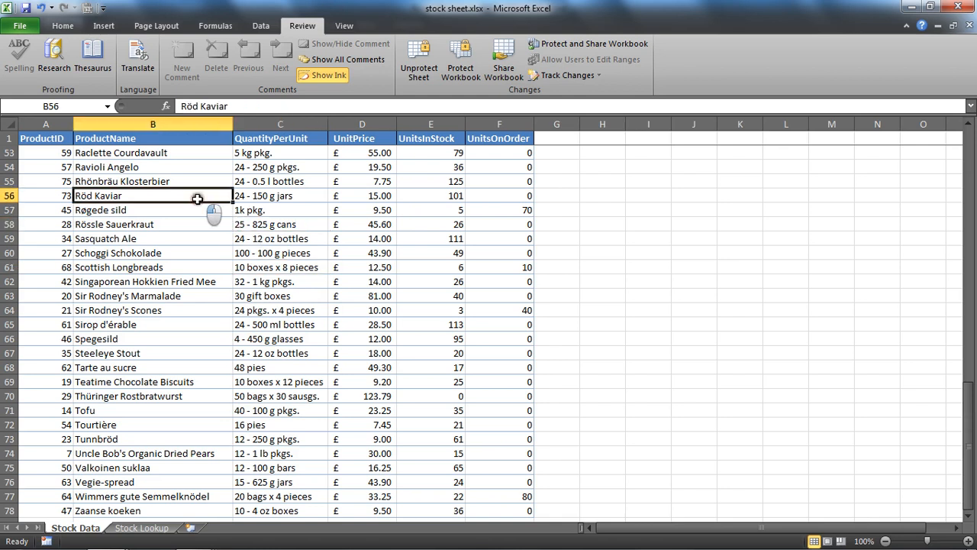